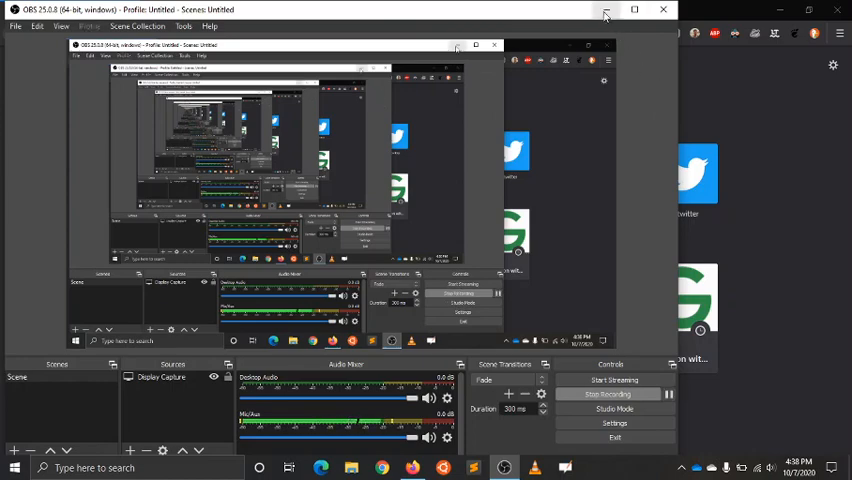
# - Bring Firefox forward and load the CodeChef home page from the Top Sites tile
pyautogui.click(412, 468)
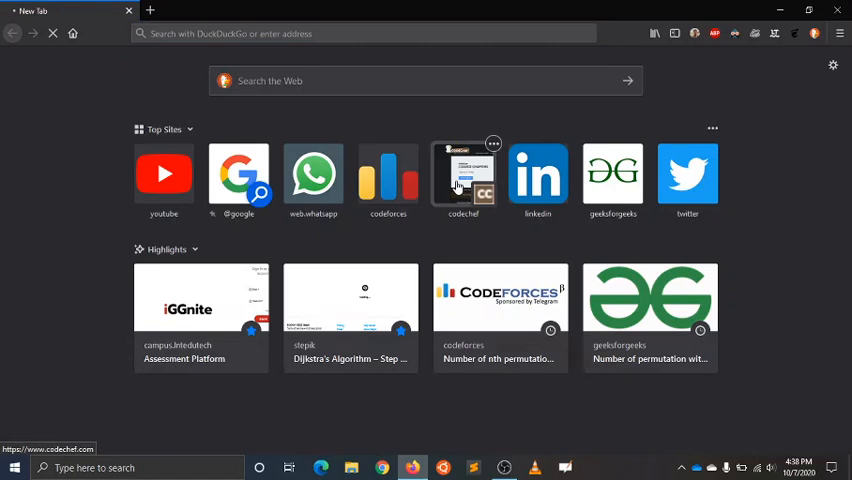
pyautogui.click(464, 174)
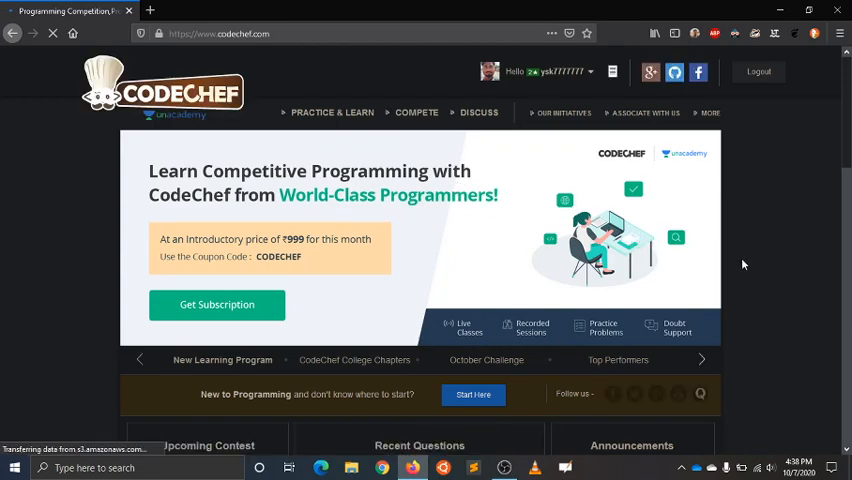
# - Reach the Upcoming Contest list and enter the October Challenge 2020 contest page
pyautogui.scroll(-3)
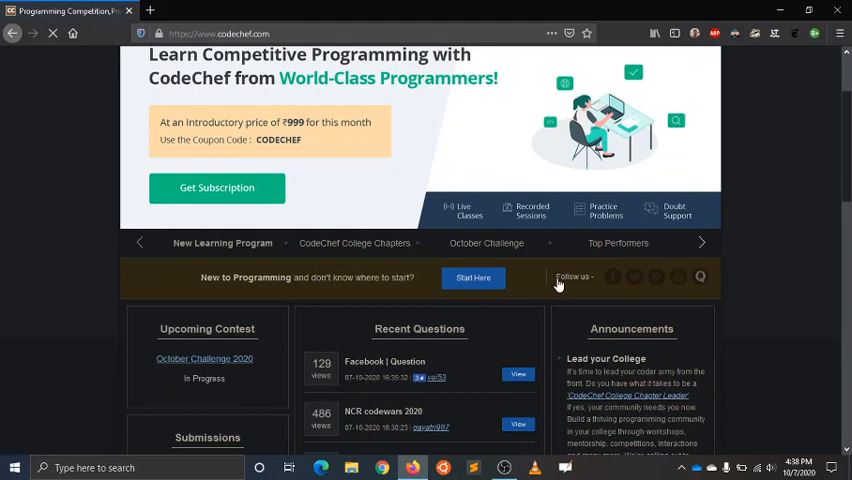
pyautogui.click(204, 358)
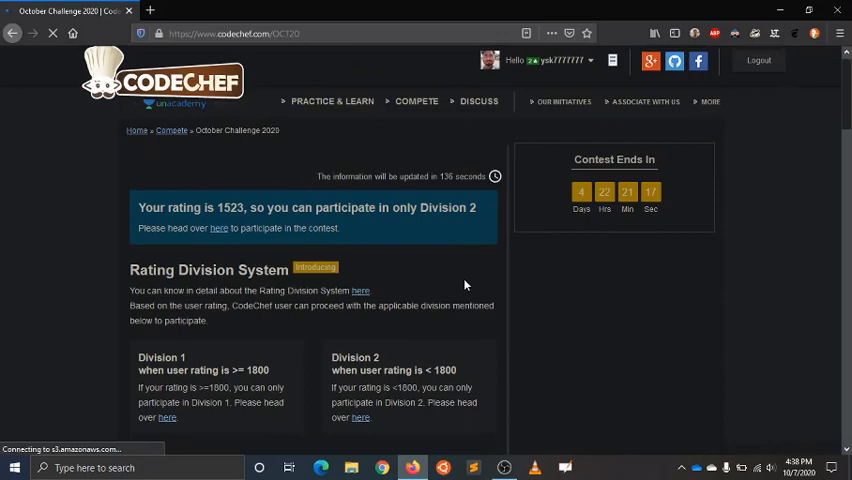
# - Scroll the half-loaded contest page, then reload it so the October Long Challenge banner appears
pyautogui.scroll(-3)
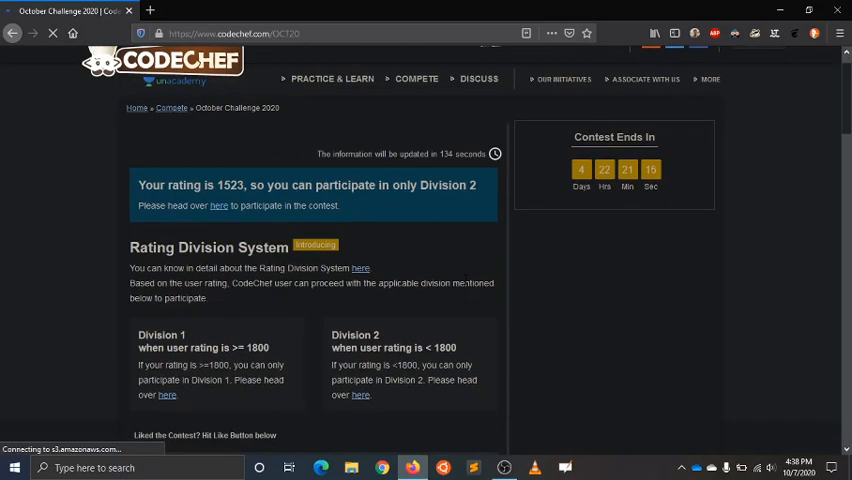
pyautogui.scroll(-3)
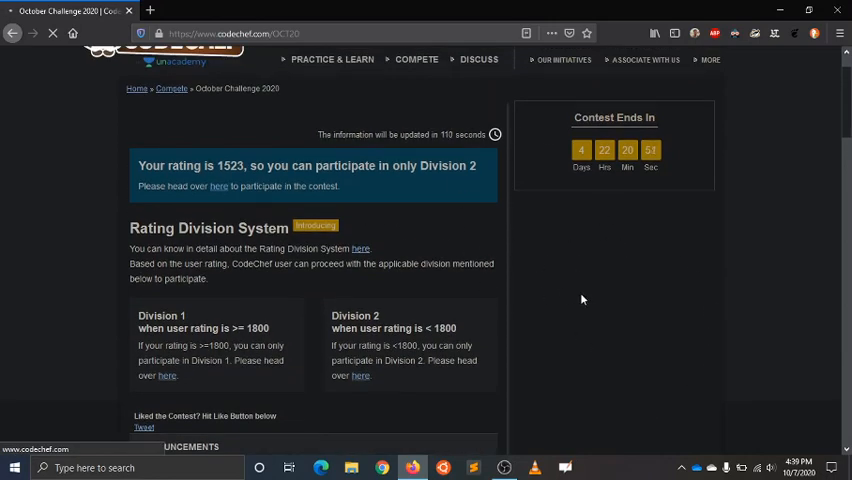
pyautogui.scroll(-3)
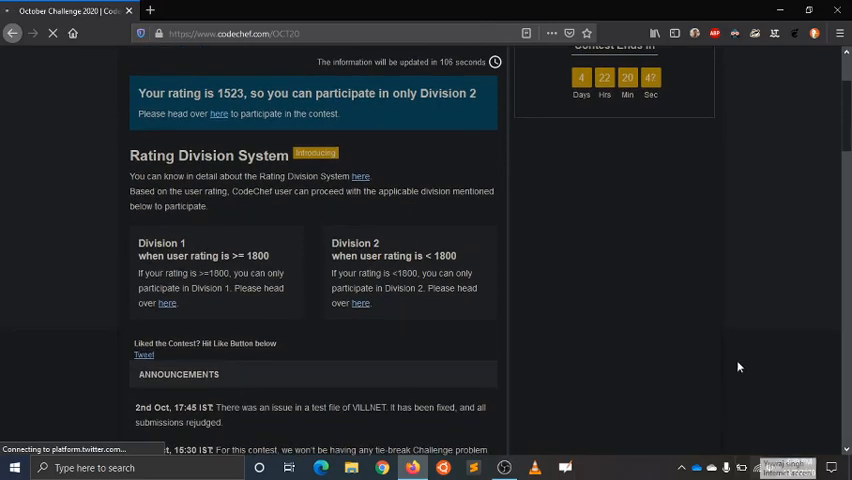
pyautogui.moveTo(590, 288)
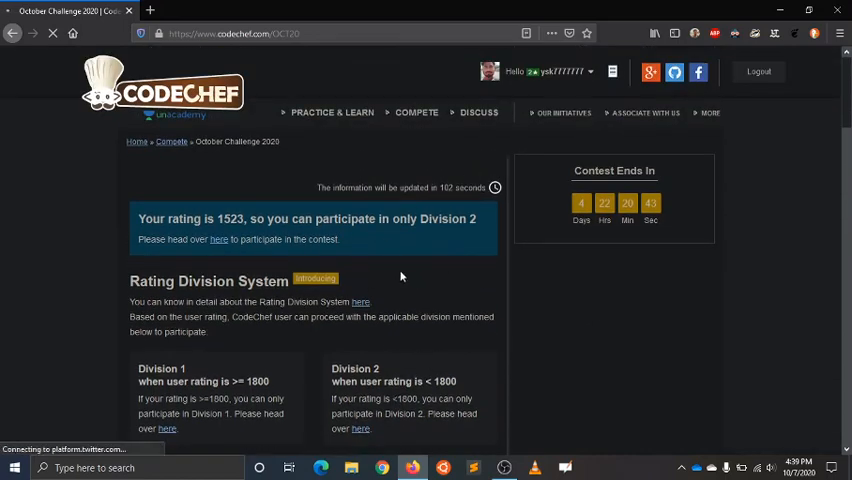
pyautogui.moveTo(464, 350)
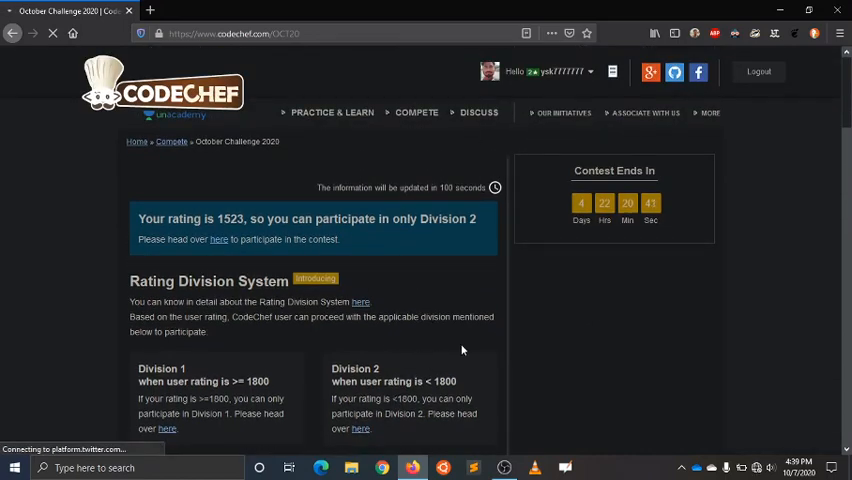
pyautogui.scroll(-3)
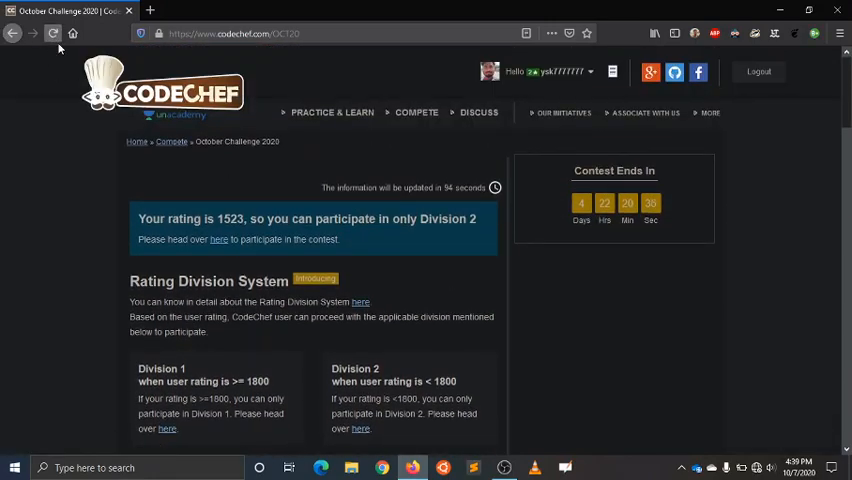
pyautogui.click(52, 32)
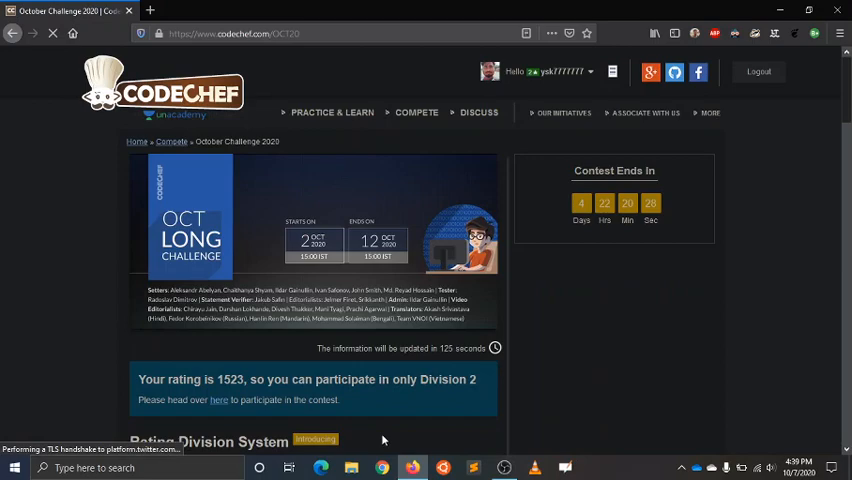
# - Switch Dark Reader off for codechef.com and browse the Division 2 scorable problem table
pyautogui.scroll(-3)
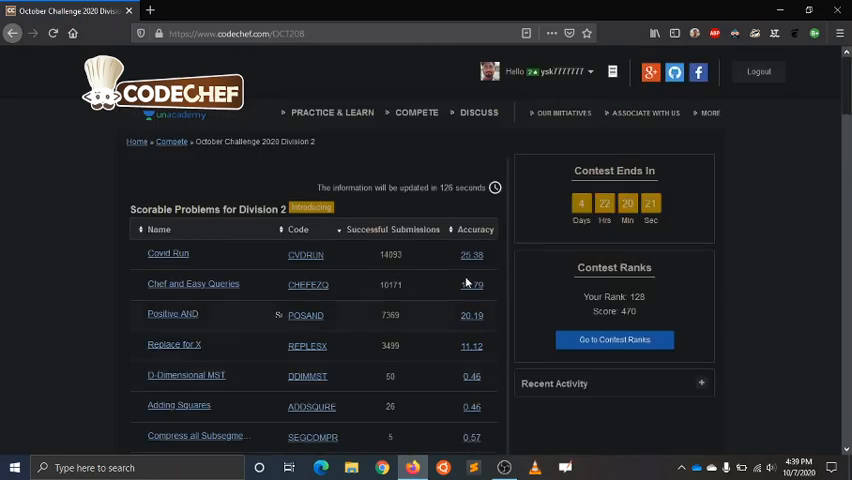
pyautogui.click(734, 32)
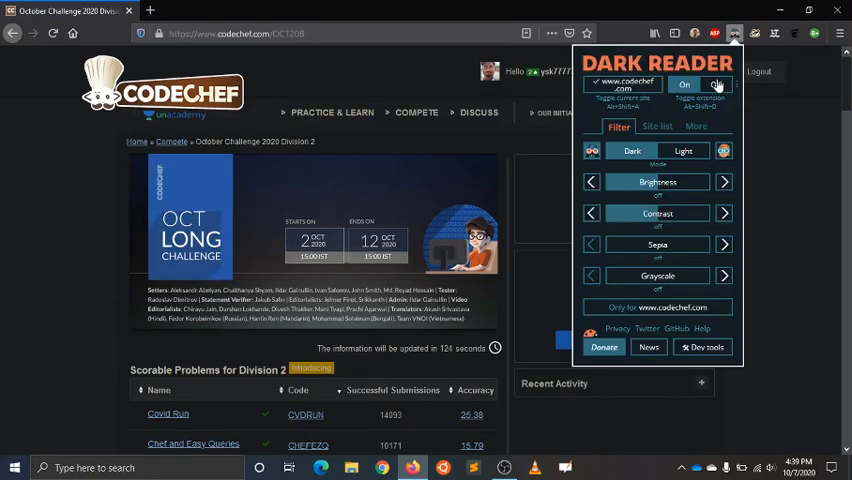
pyautogui.click(716, 84)
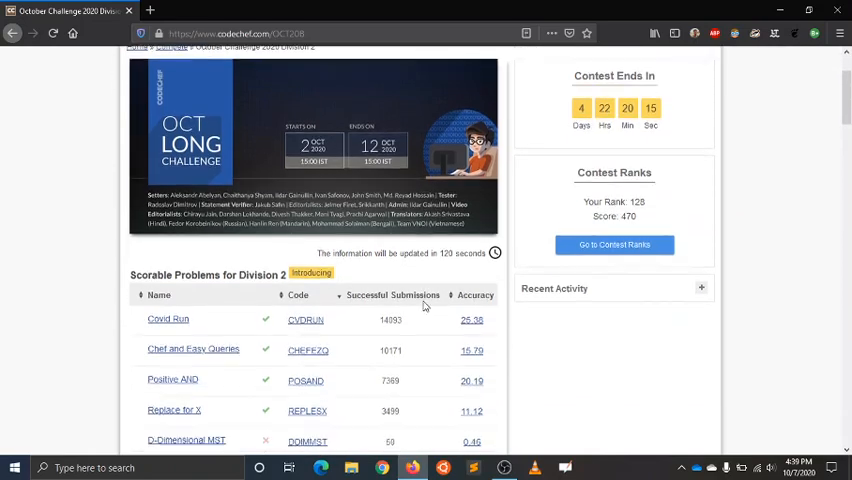
pyautogui.scroll(-3)
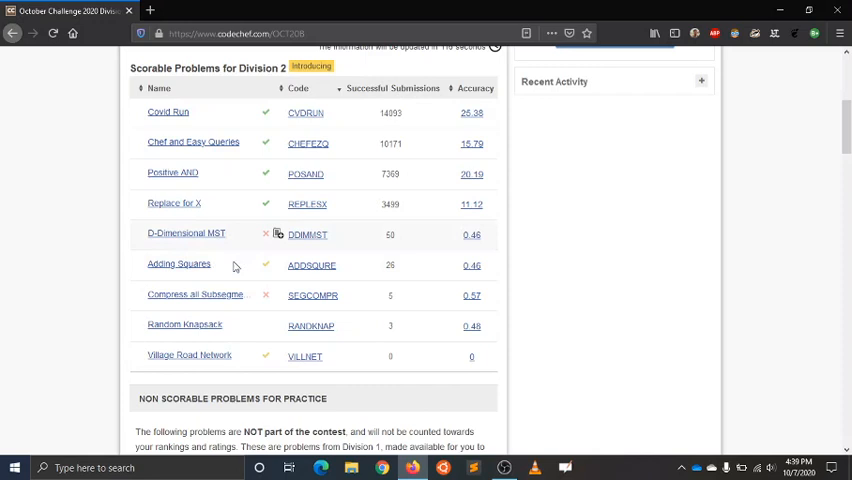
pyautogui.moveTo(228, 332)
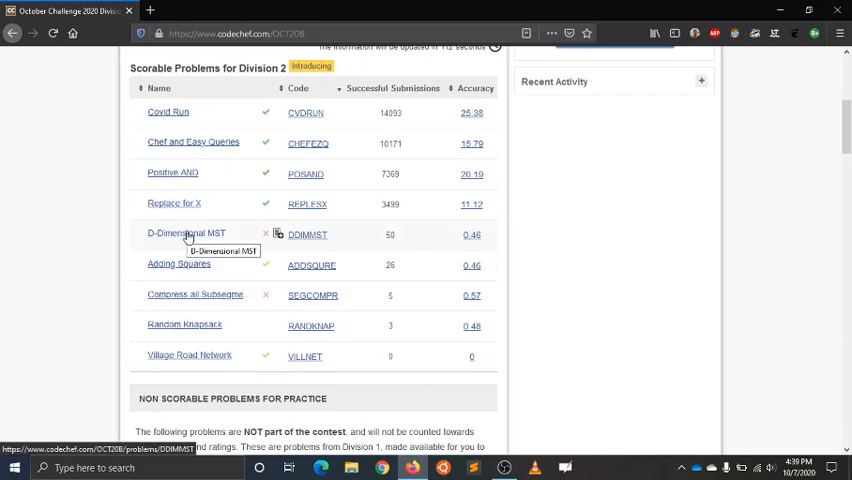
pyautogui.moveTo(308, 246)
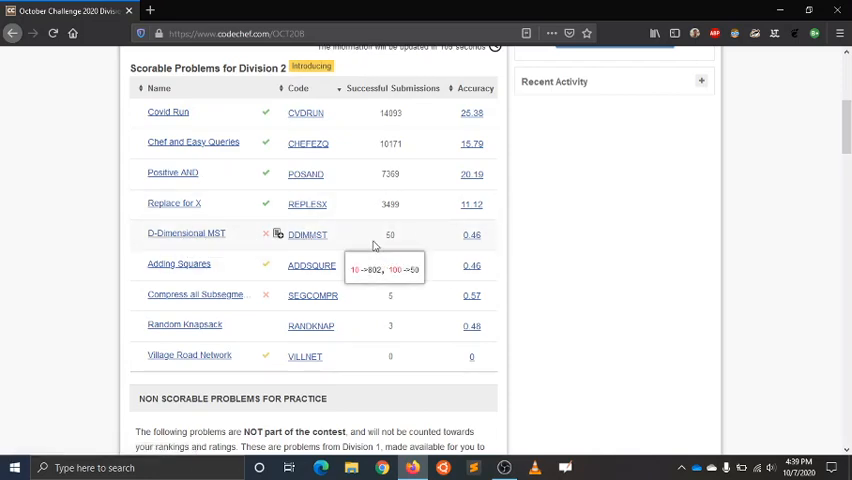
pyautogui.scroll(3)
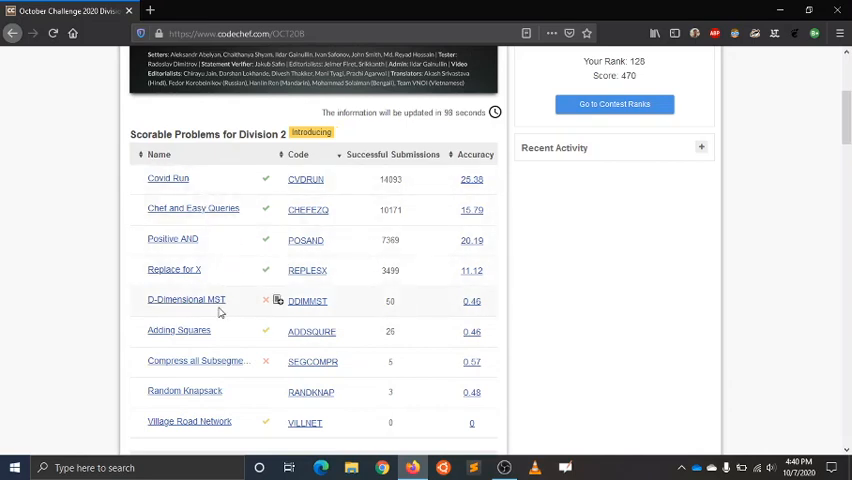
pyautogui.scroll(-3)
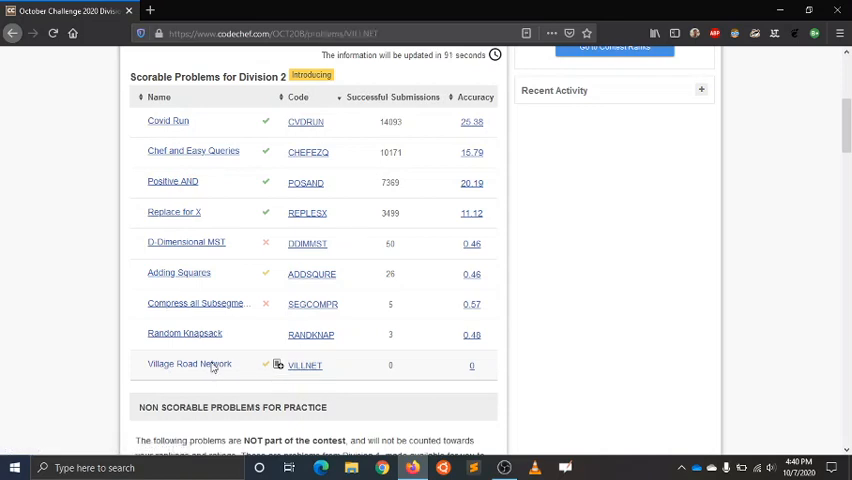
# - Enter the Village Road Network (VILLNET) problem from the Division 2 table
pyautogui.click(188, 364)
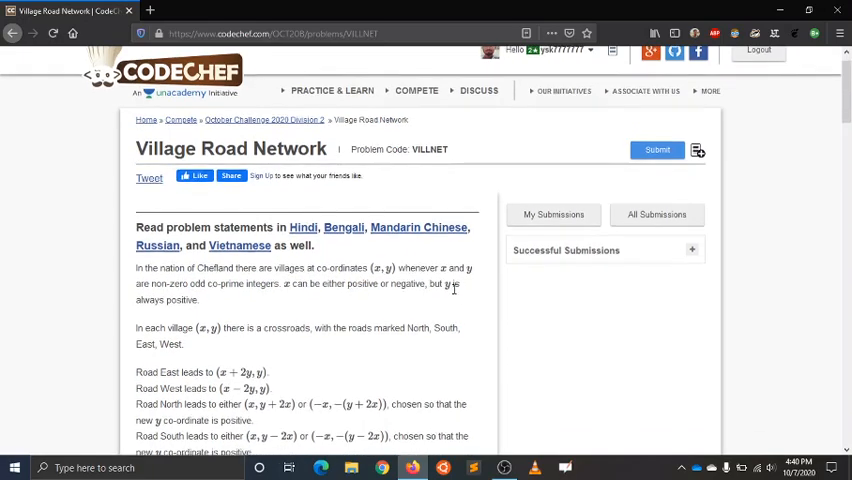
pyautogui.scroll(-3)
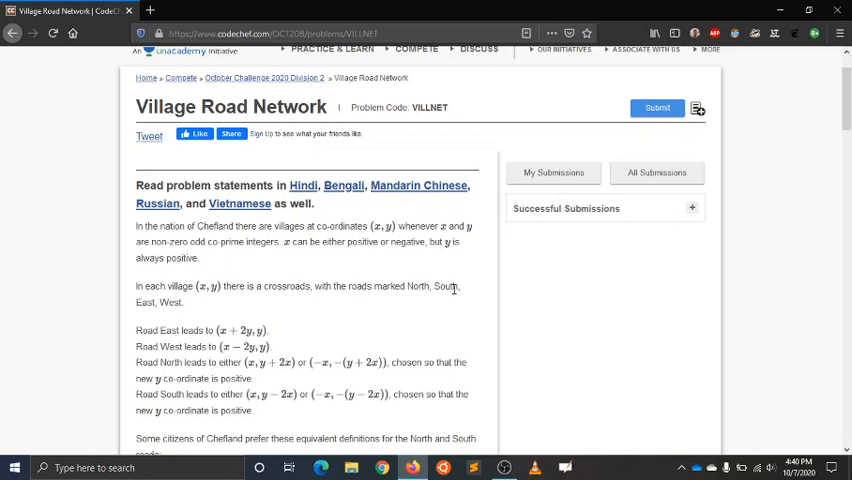
pyautogui.moveTo(556, 432)
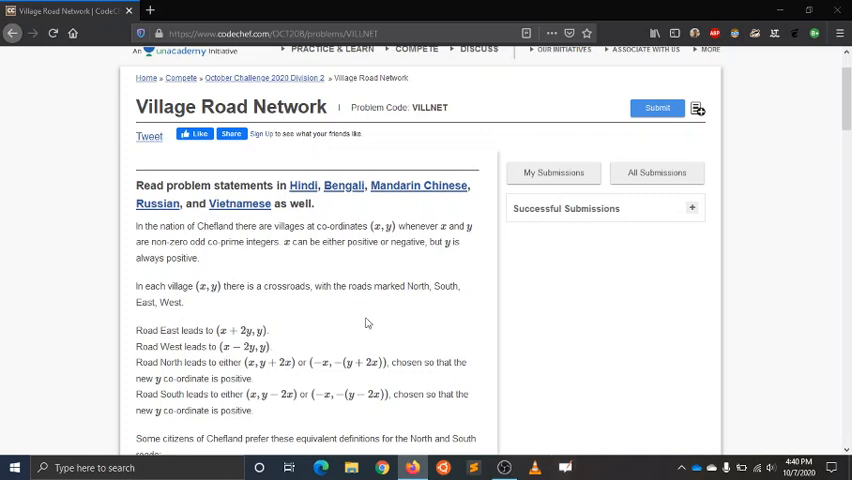
pyautogui.moveTo(500, 288)
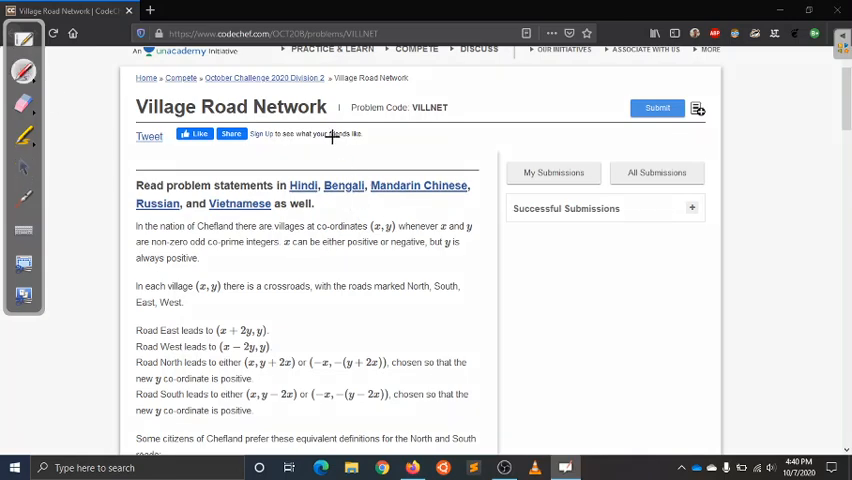
# - Mark up the VILLNET statement with red lines and arrows while reading the road direction rules
pyautogui.moveTo(332, 136); pyautogui.dragTo(316, 330)
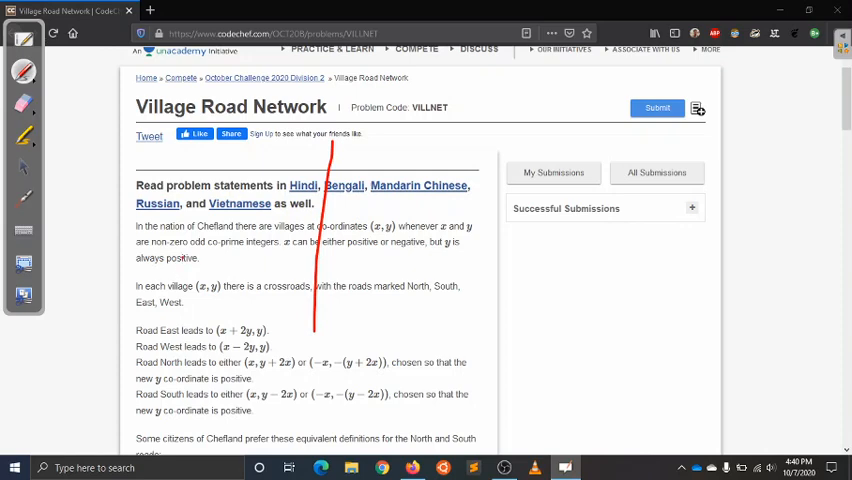
pyautogui.moveTo(180, 260); pyautogui.dragTo(544, 218)
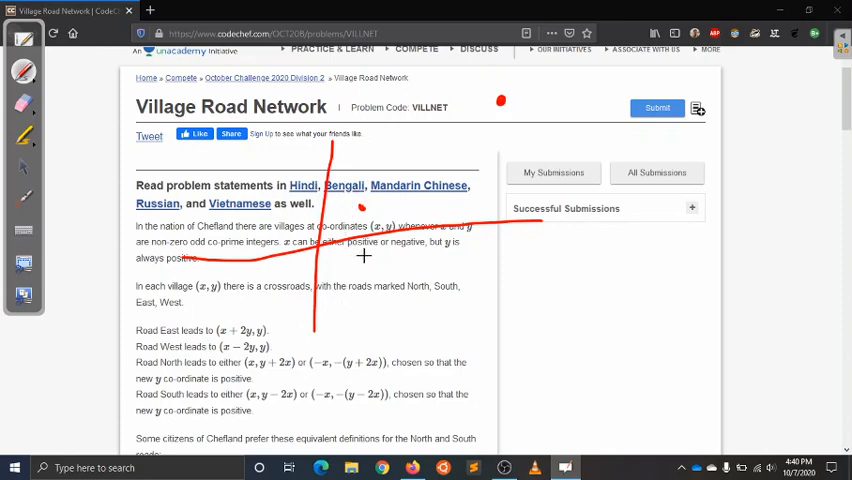
pyautogui.moveTo(364, 256)
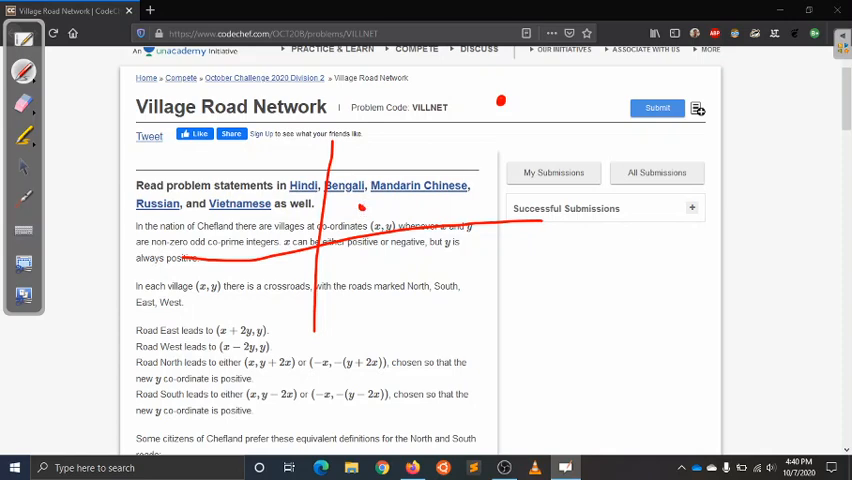
pyautogui.moveTo(364, 208); pyautogui.dragTo(396, 208)
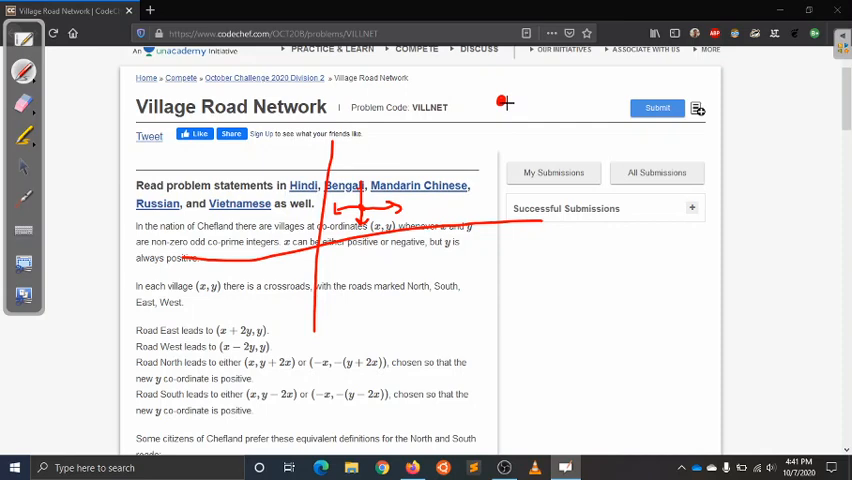
pyautogui.moveTo(500, 104)
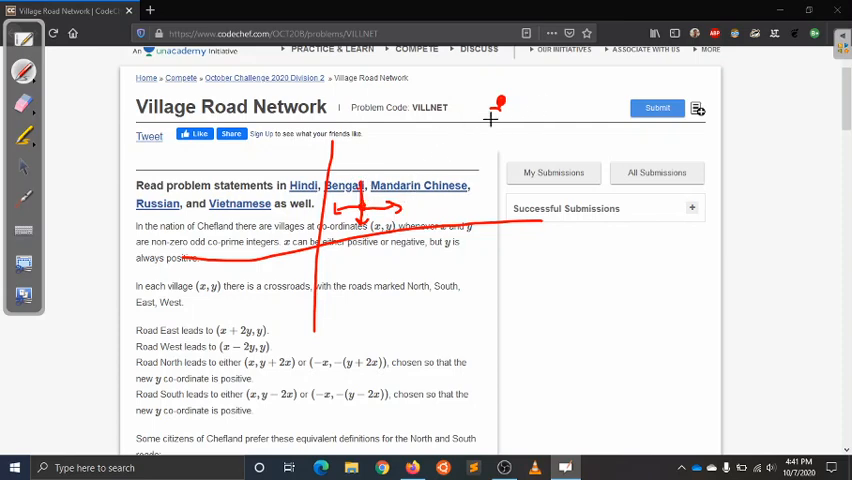
pyautogui.moveTo(496, 96); pyautogui.dragTo(510, 118)
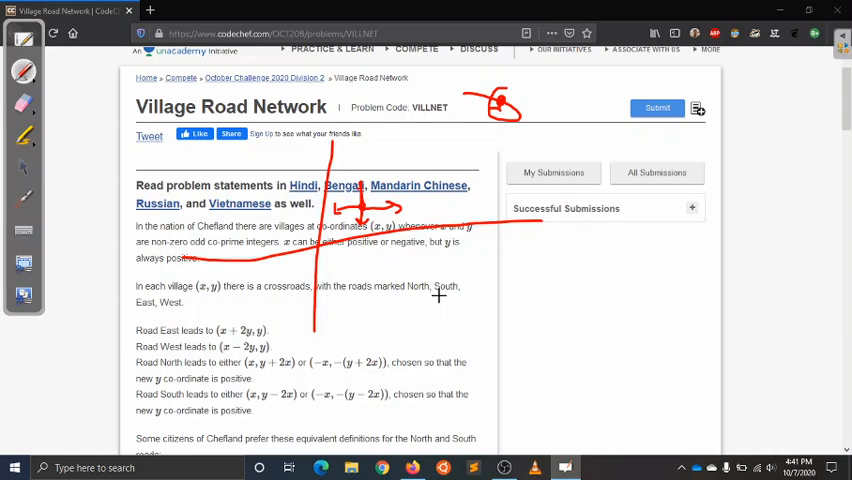
pyautogui.moveTo(564, 346)
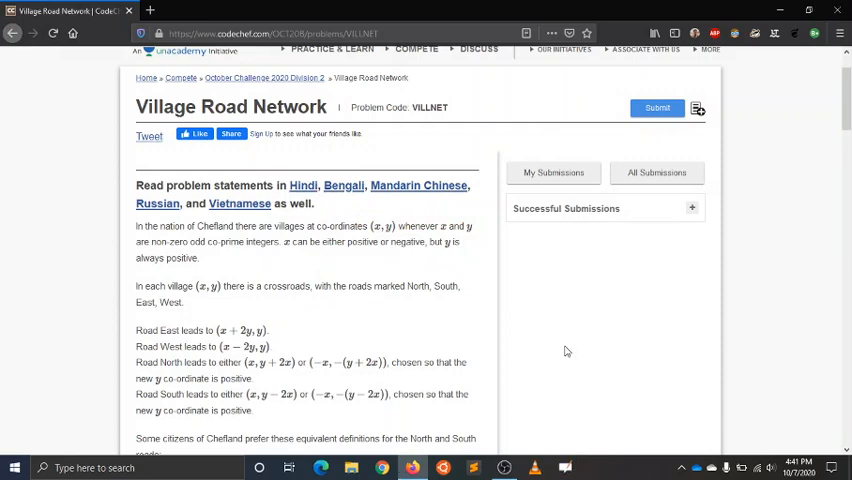
pyautogui.scroll(-3)
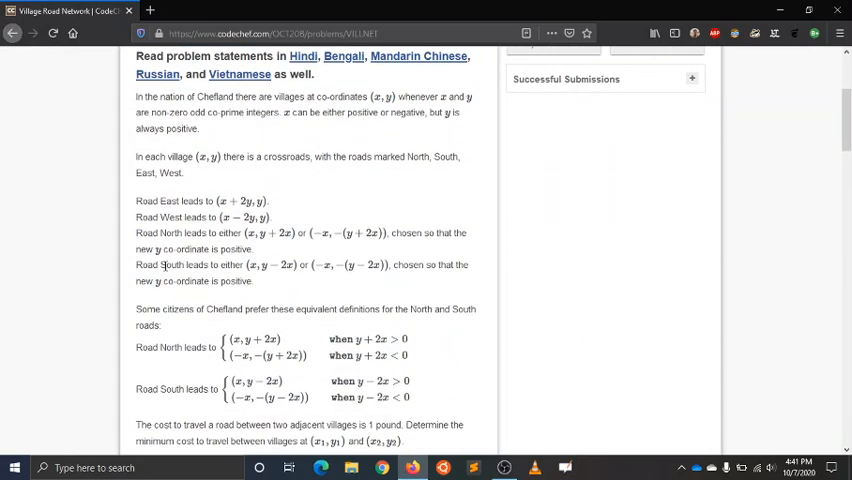
pyautogui.moveTo(12, 32)
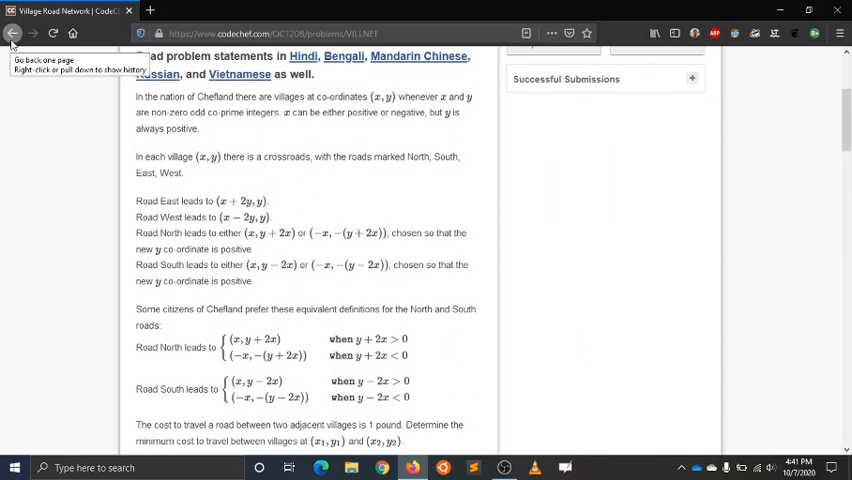
pyautogui.moveTo(490, 344)
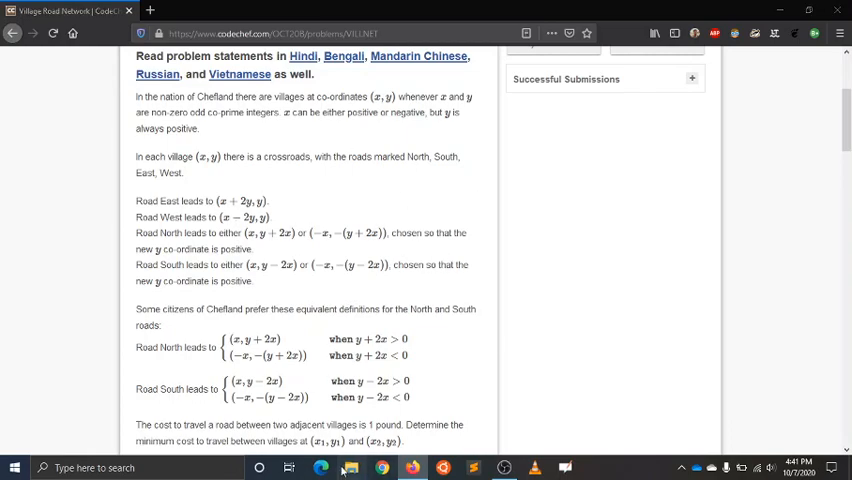
pyautogui.click(352, 468)
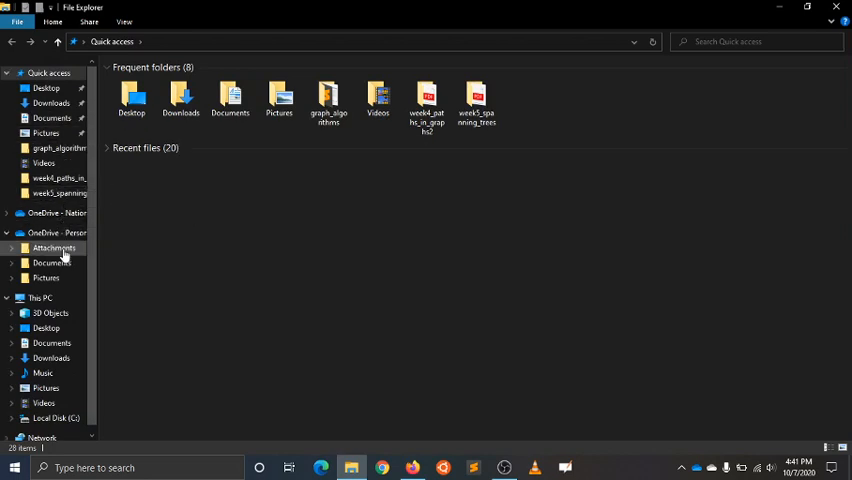
pyautogui.click(40, 298)
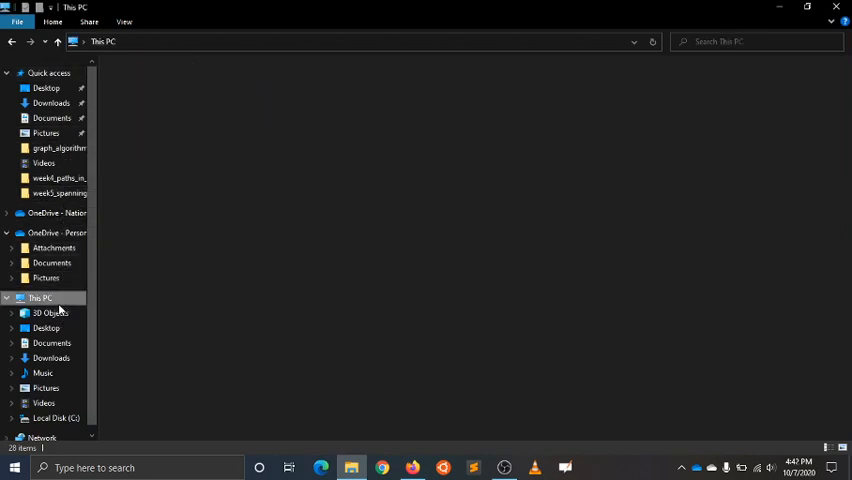
pyautogui.click(40, 296)
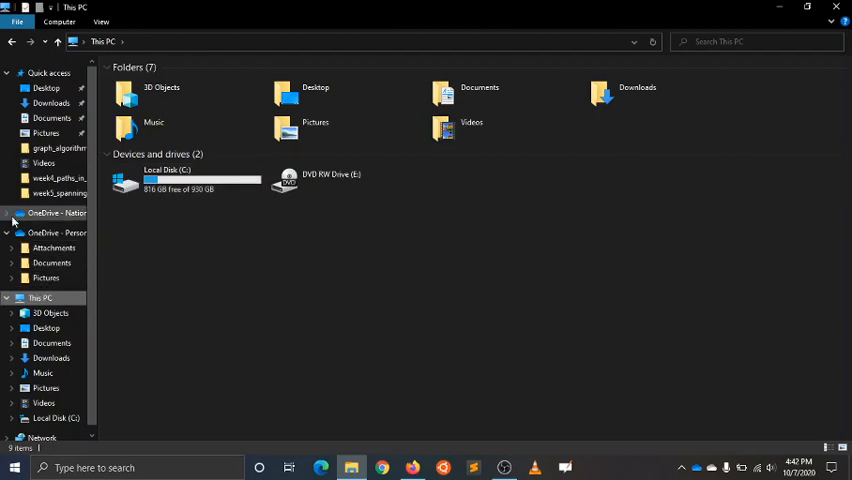
pyautogui.click(46, 88)
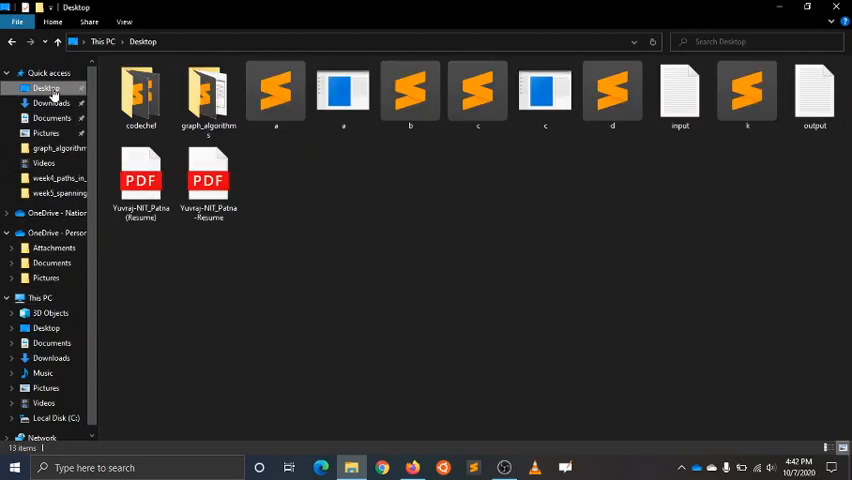
pyautogui.click(140, 96)
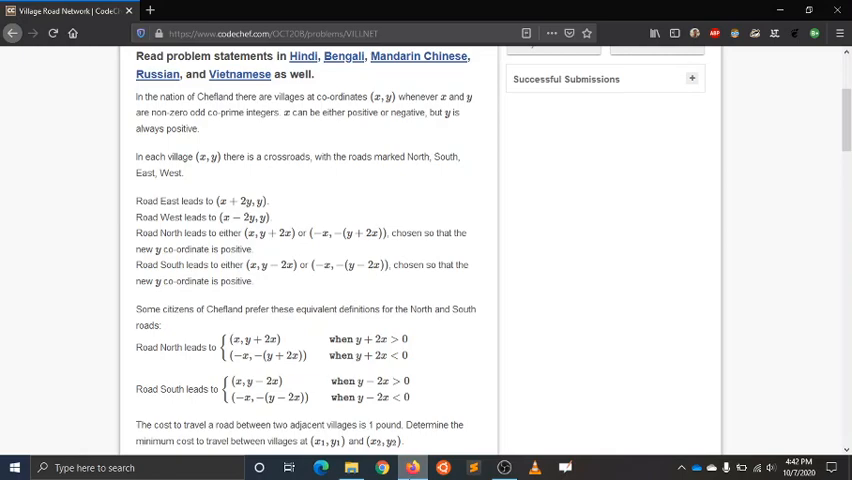
# - Return to the Division 2 list and load Adding Squares (ADDSQURE) in a new tab
pyautogui.scroll(3)
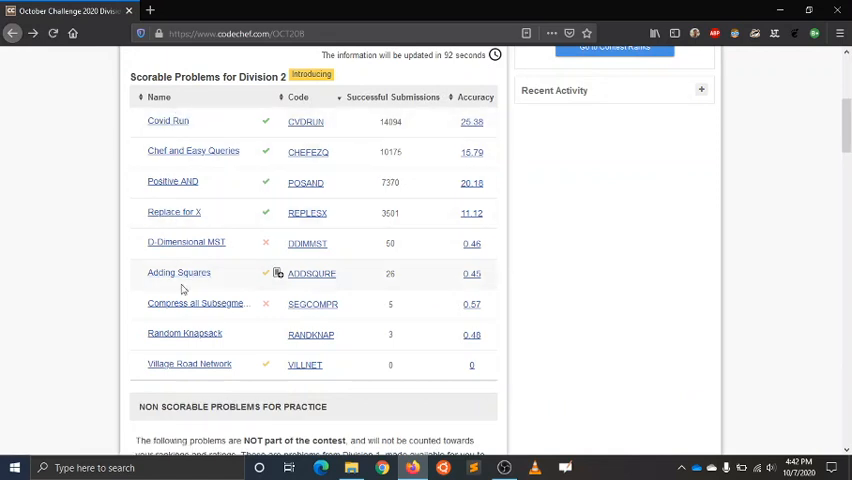
pyautogui.moveTo(180, 284)
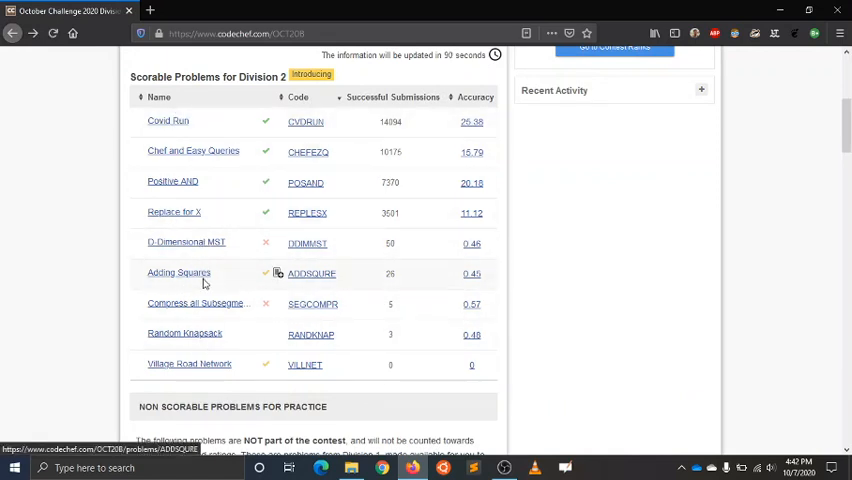
pyautogui.rightClick(180, 272)
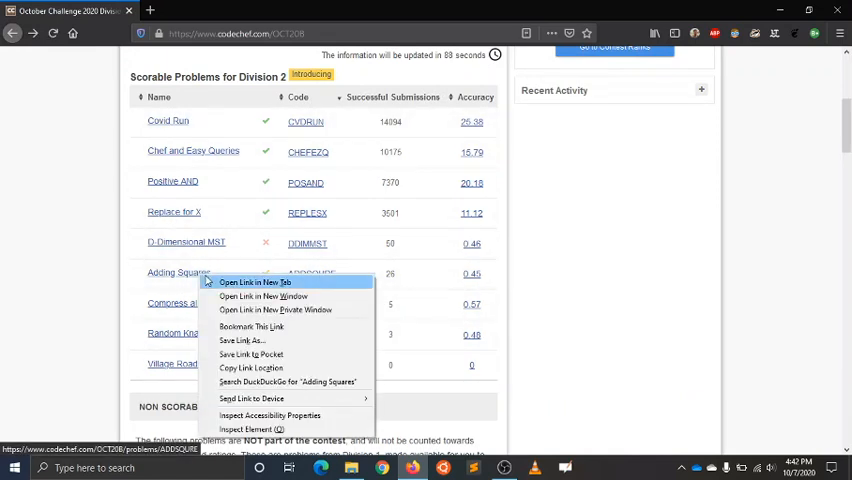
pyautogui.click(254, 282)
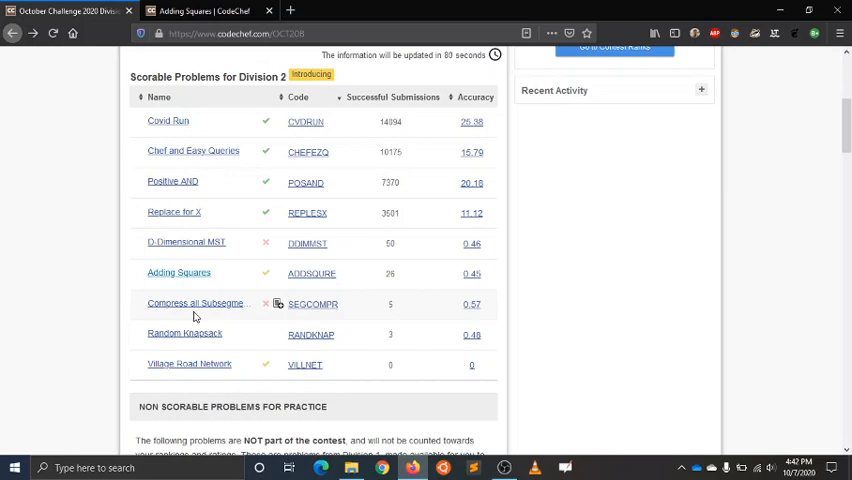
pyautogui.click(180, 272)
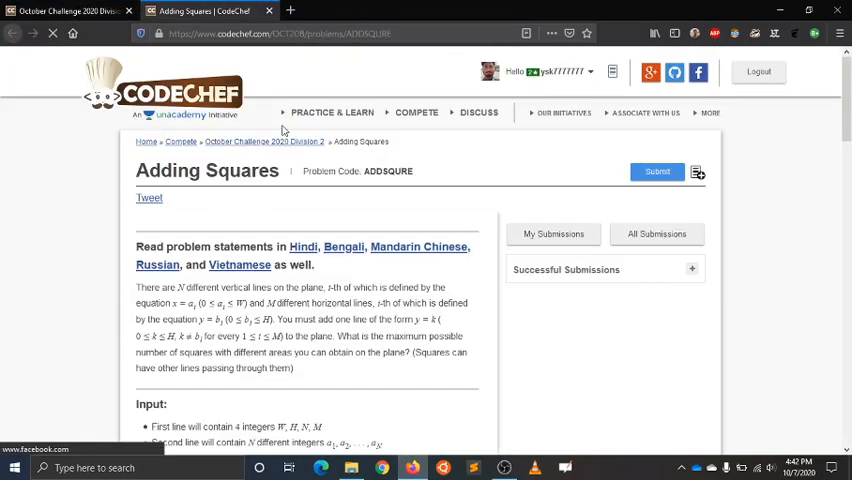
pyautogui.scroll(-3)
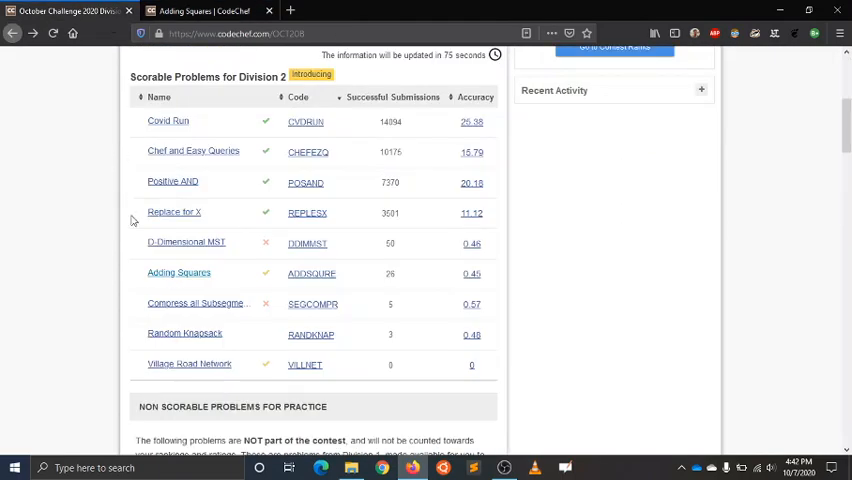
pyautogui.moveTo(172, 180)
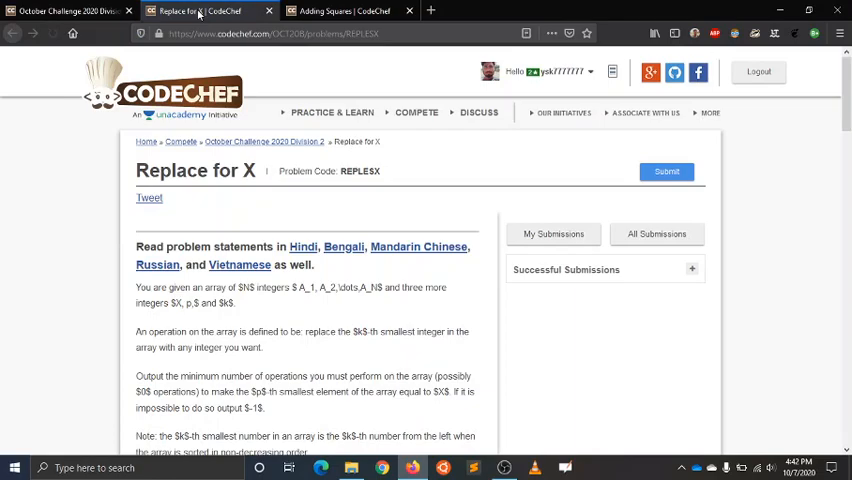
# - Read through the Replace for X (REPLESX) statement, then return to the October Challenge tab
pyautogui.scroll(-3)
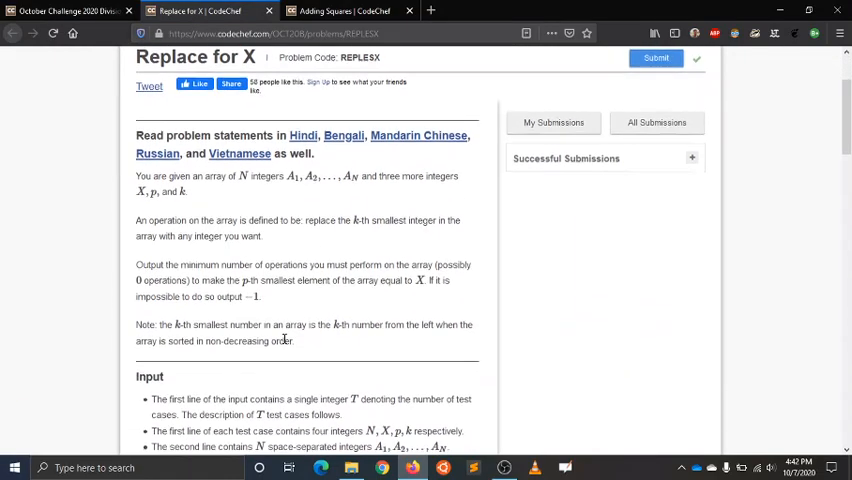
pyautogui.scroll(-3)
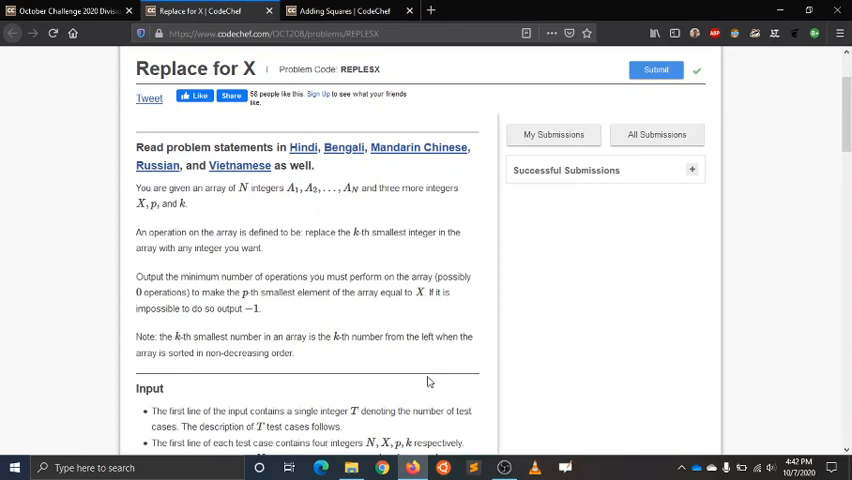
pyautogui.moveTo(434, 280)
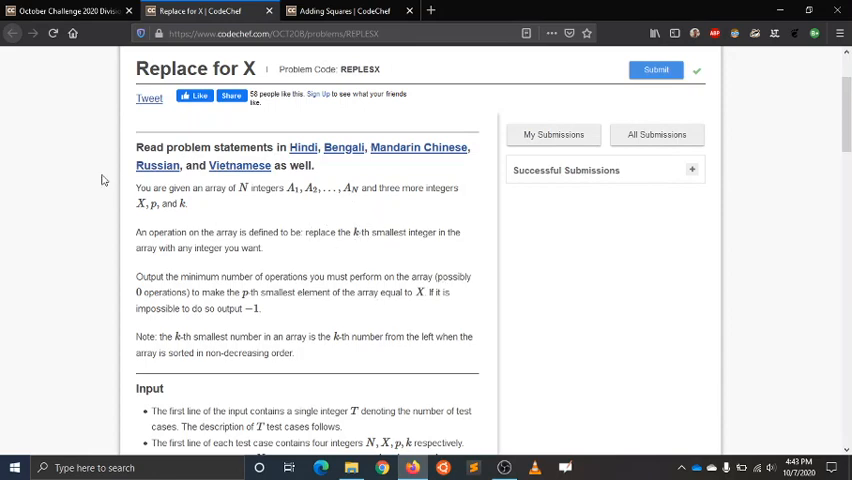
pyautogui.click(64, 12)
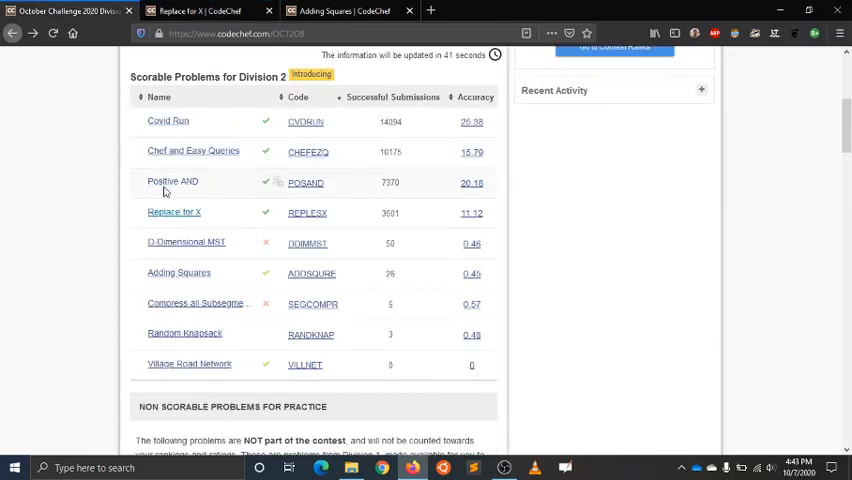
# - Load Positive AND (POSAND) in a new tab and read its beautiful-permutation statement
pyautogui.rightClick(172, 180)
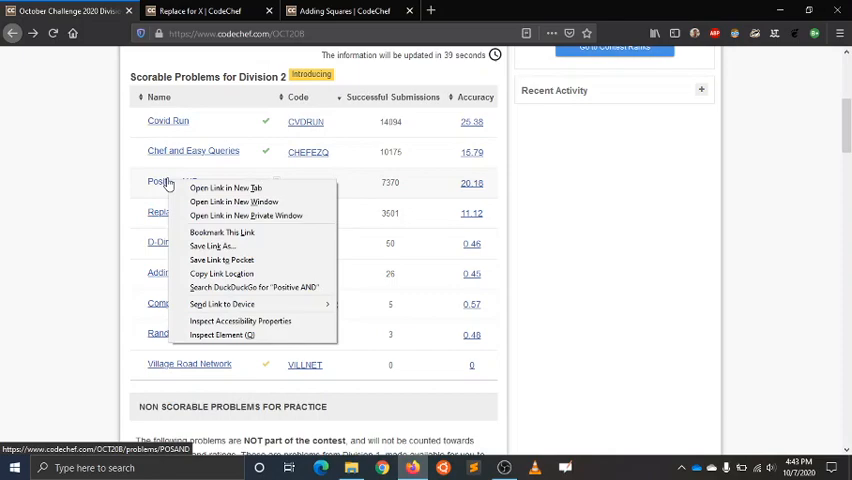
pyautogui.click(224, 188)
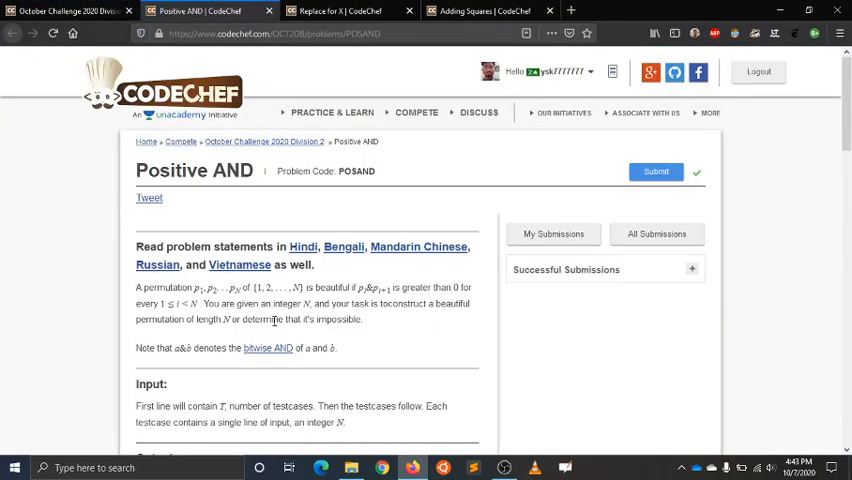
pyautogui.scroll(-3)
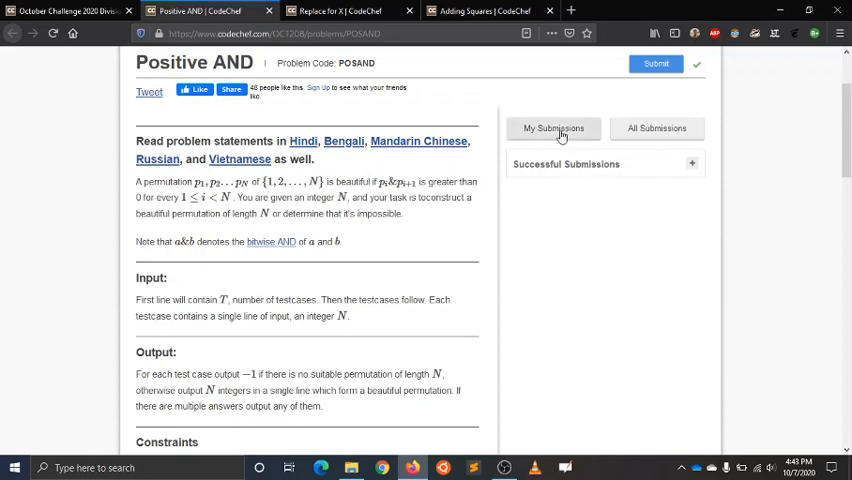
# - View the two C++14 POSAND submissions, then load Chef and Easy Queries (CHEFEZQ) in a new tab
pyautogui.click(554, 128)
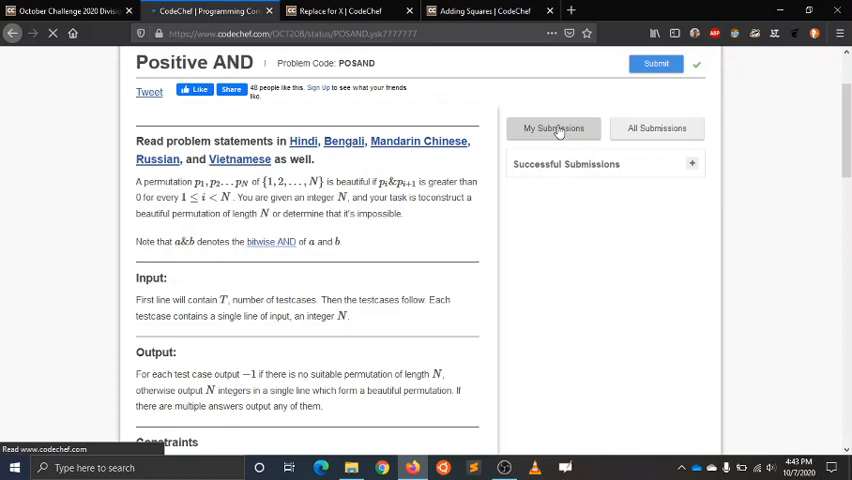
pyautogui.click(552, 128)
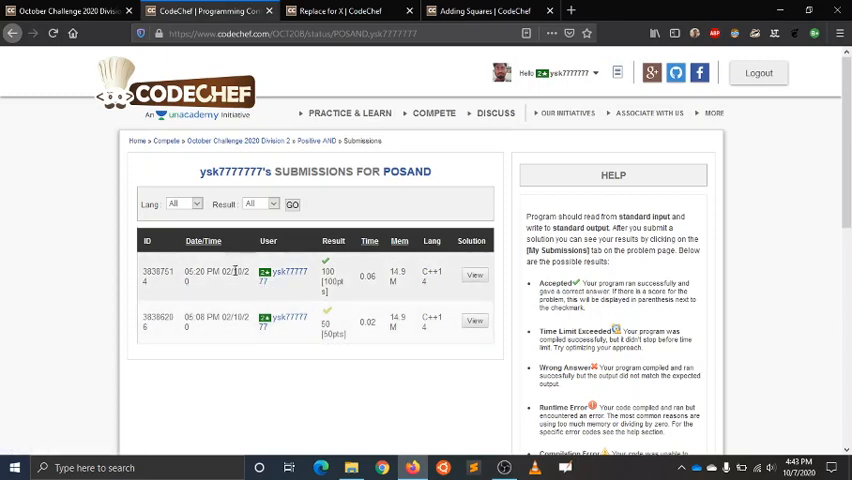
pyautogui.doubleClick(224, 272)
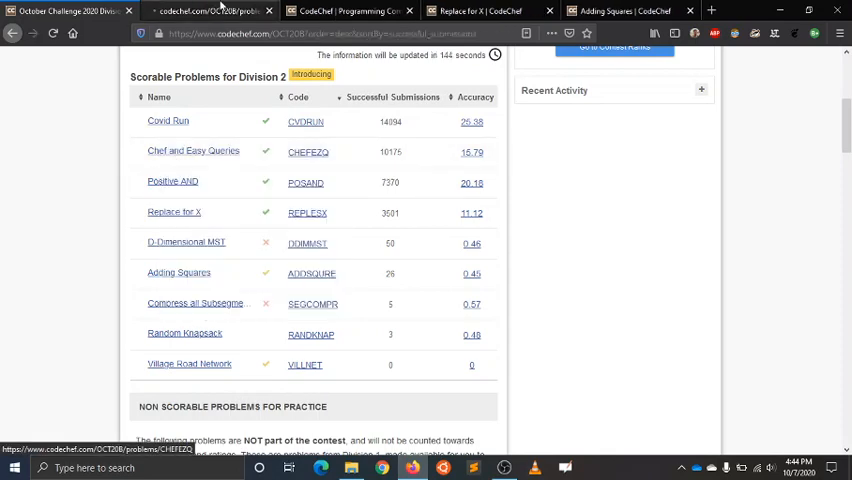
pyautogui.click(204, 12)
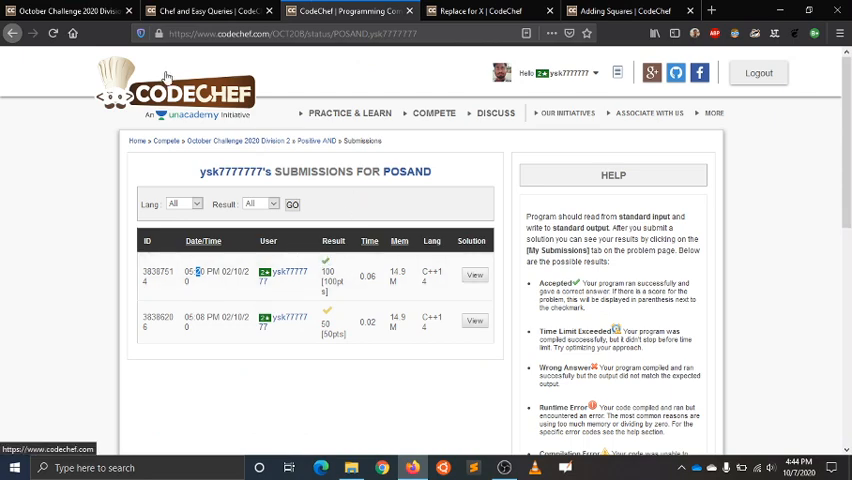
pyautogui.click(200, 12)
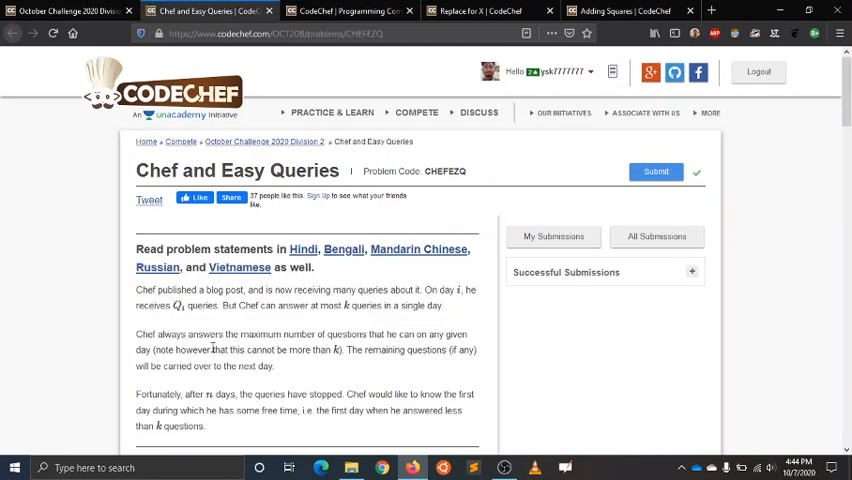
# - Read the Chef and Easy Queries statement and show your own CHEFEZQ submissions
pyautogui.scroll(-3)
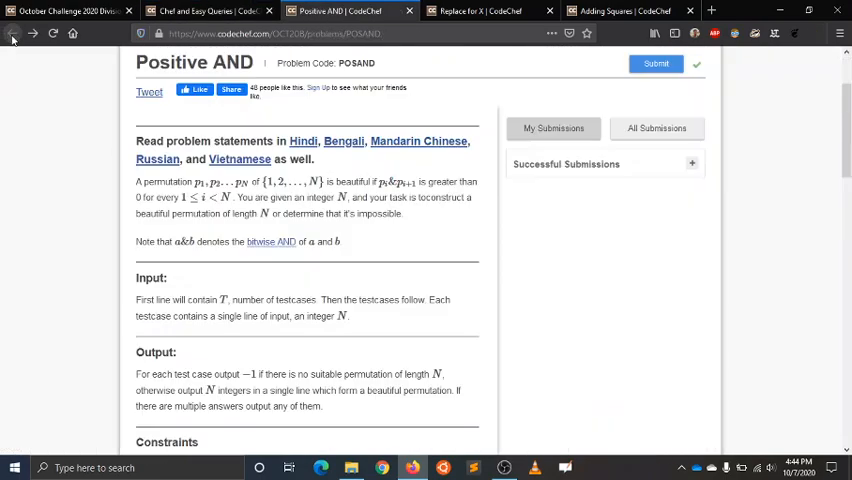
pyautogui.scroll(-3)
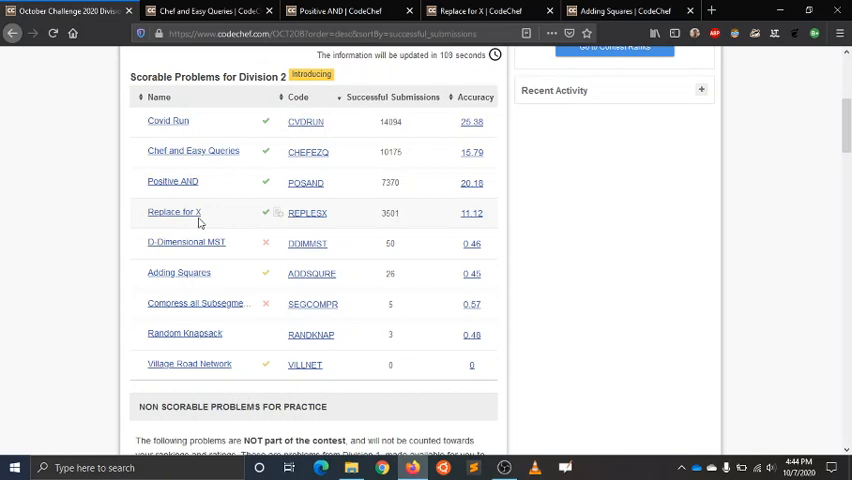
pyautogui.moveTo(198, 284)
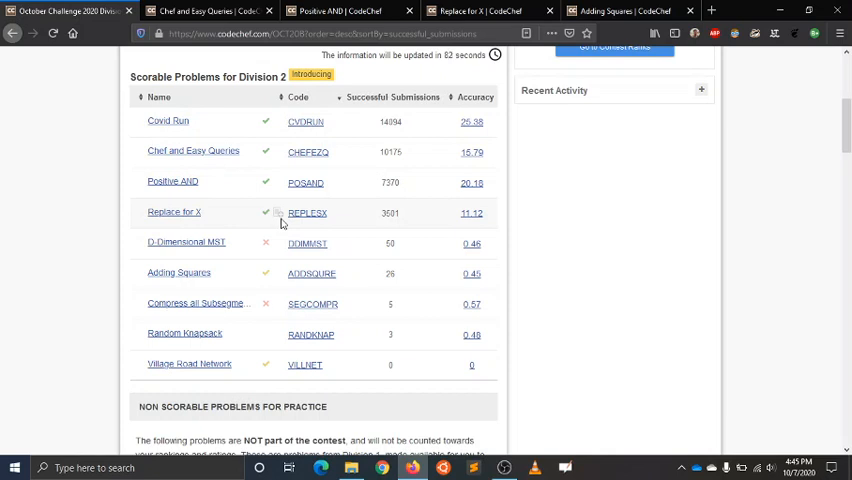
pyautogui.moveTo(204, 246)
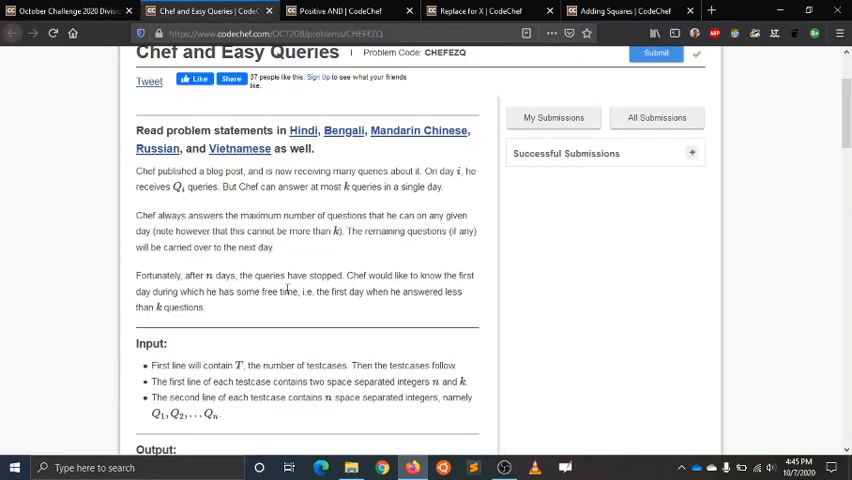
pyautogui.scroll(-3)
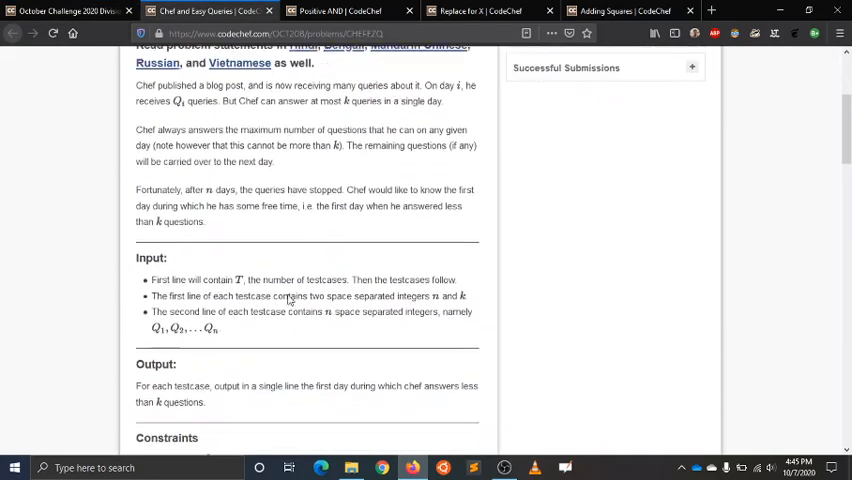
pyautogui.scroll(3)
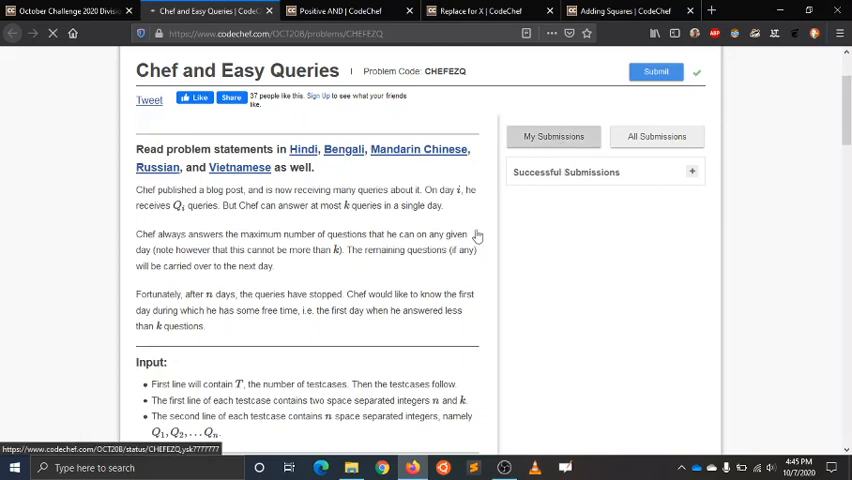
pyautogui.click(554, 136)
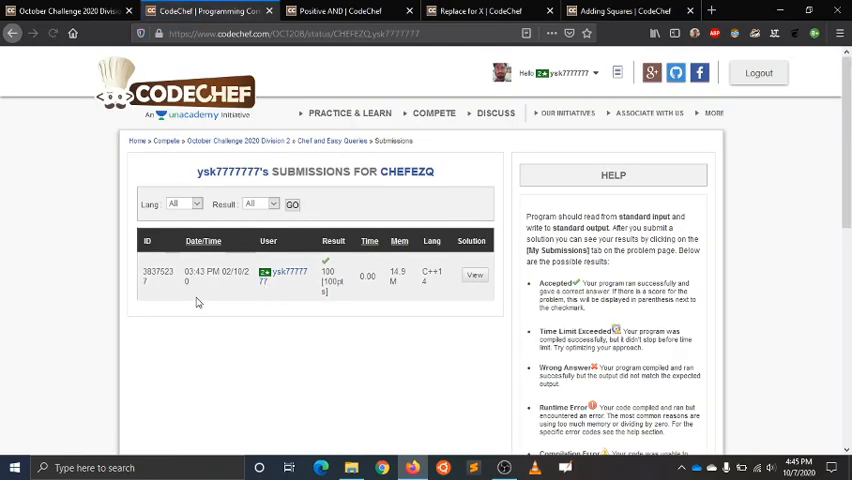
pyautogui.moveTo(408, 280)
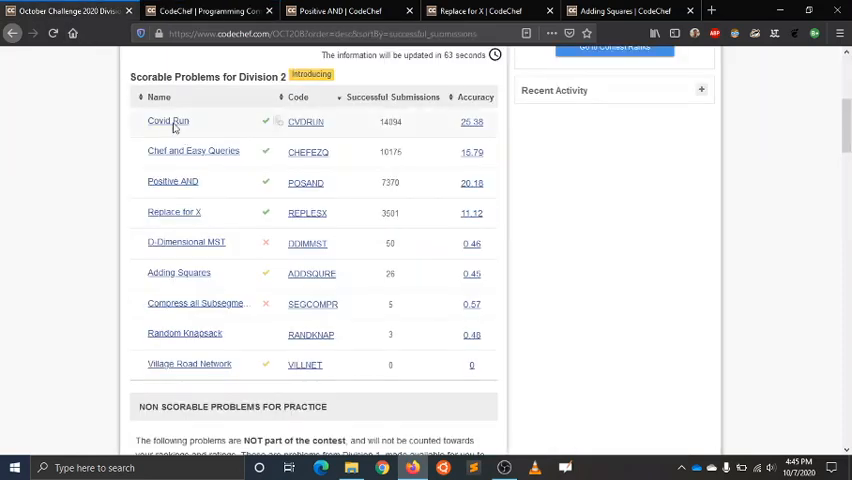
# - Bring up Covid Run in a new tab, show your CVDRUN submissions, and return to the contest list
pyautogui.rightClick(168, 120)
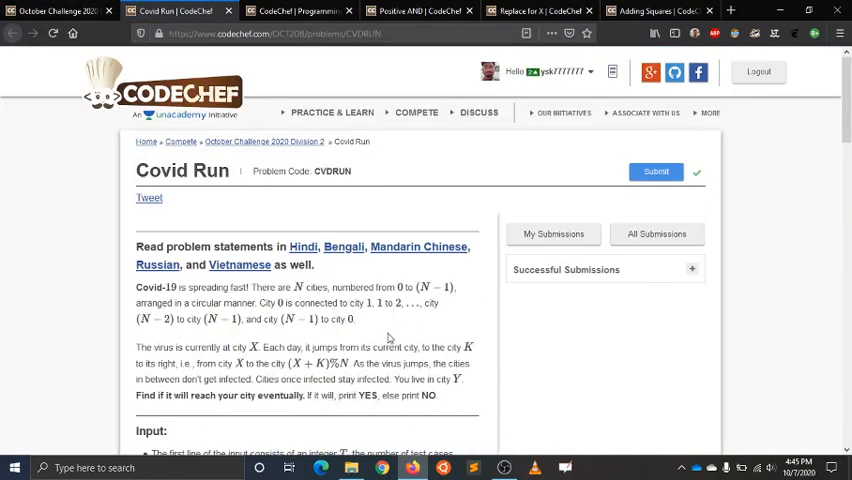
pyautogui.scroll(-3)
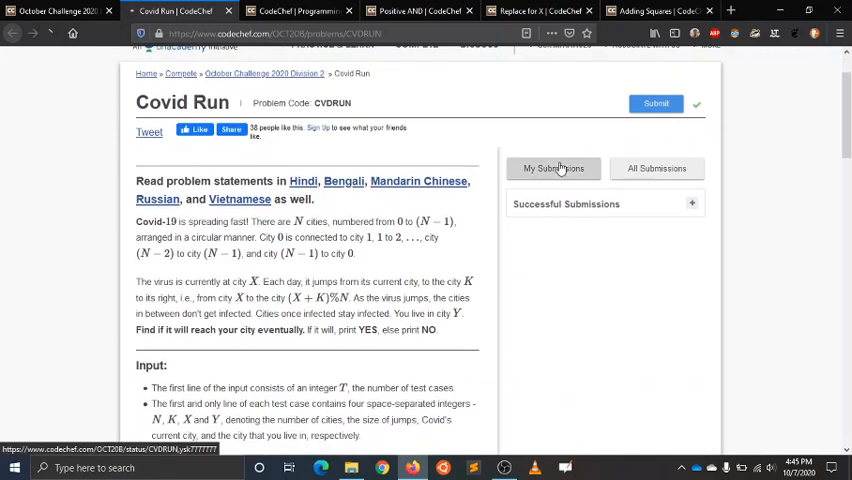
pyautogui.click(554, 168)
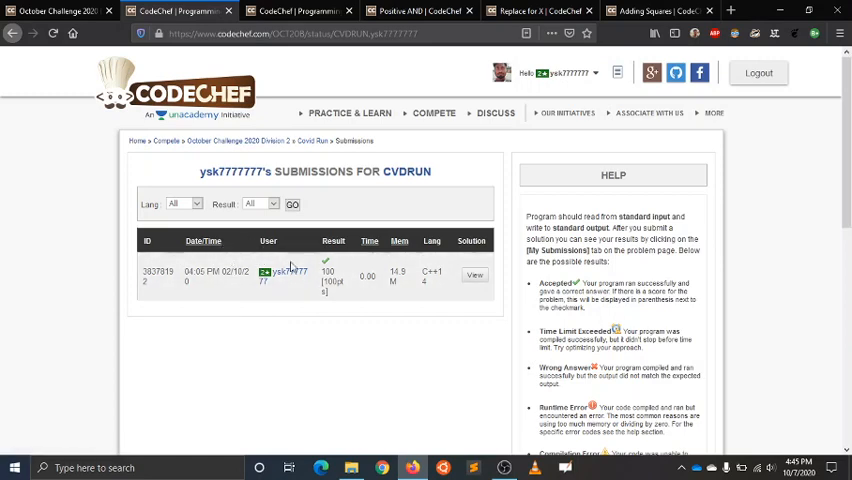
pyautogui.moveTo(450, 362)
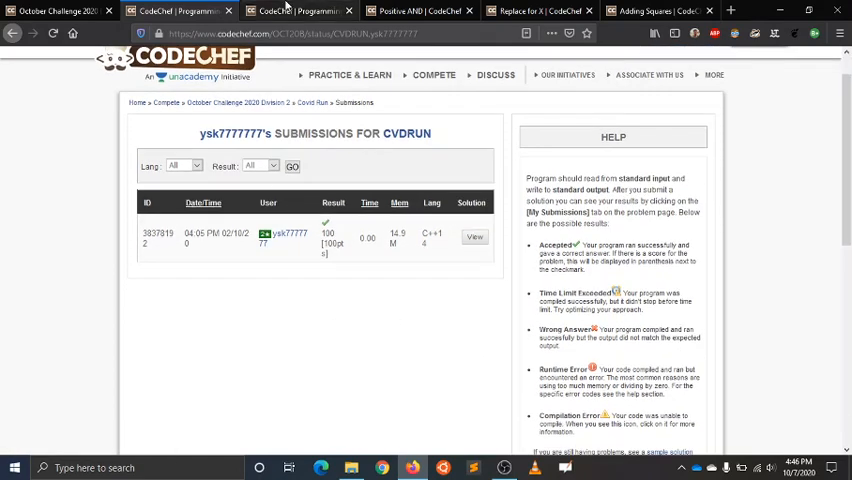
pyautogui.click(420, 12)
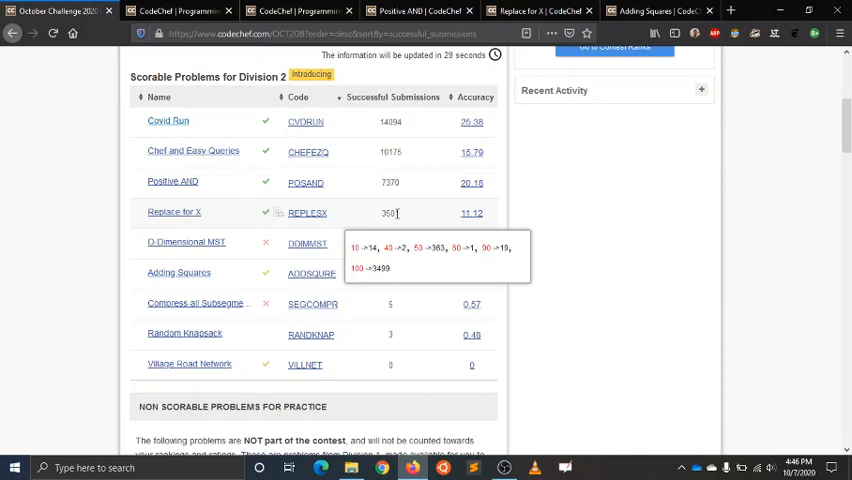
pyautogui.moveTo(544, 204)
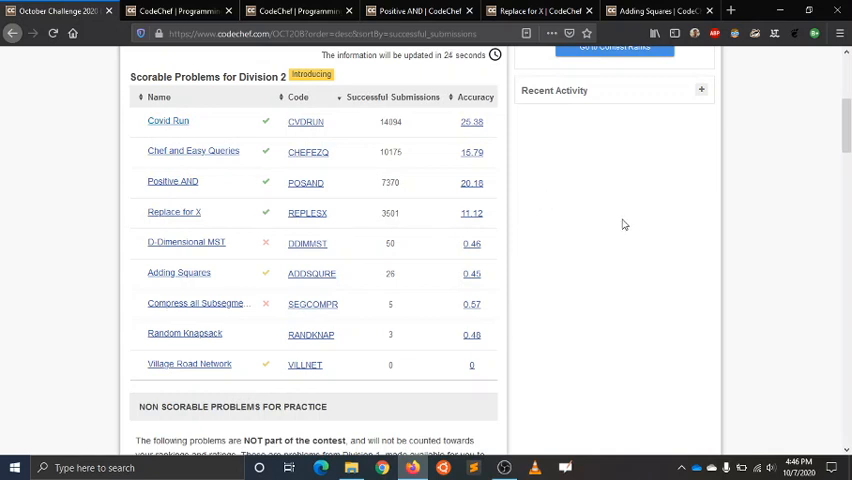
pyautogui.moveTo(724, 164)
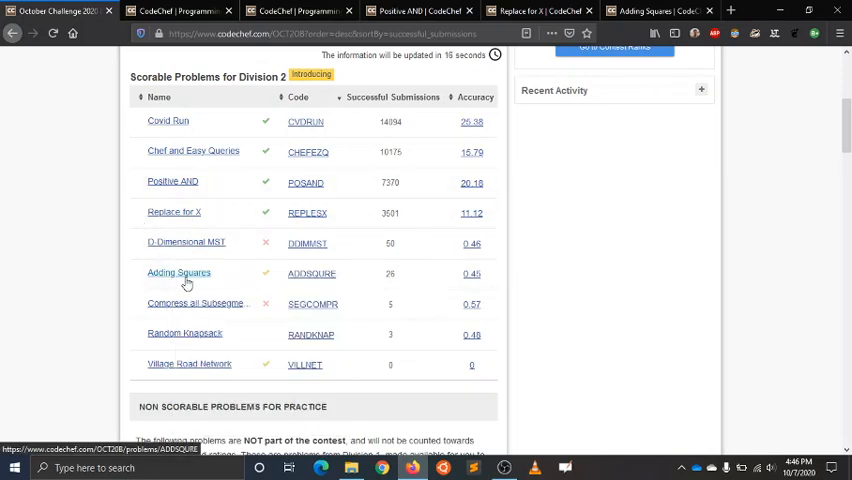
pyautogui.click(180, 272)
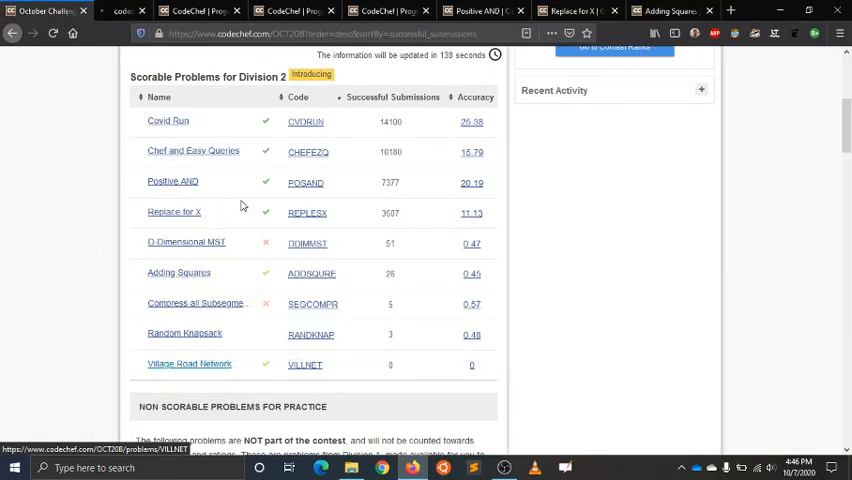
# - Show Village Road Network's successful submissions, then your own VILLNET submissions
pyautogui.click(188, 364)
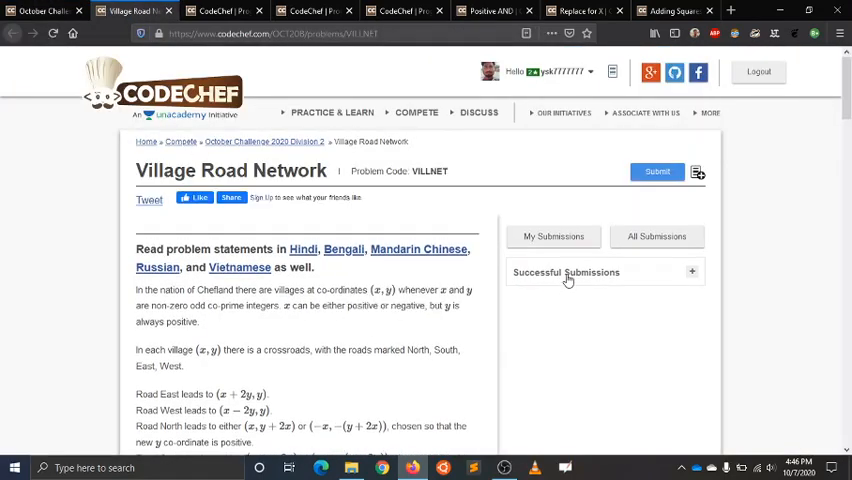
pyautogui.click(566, 272)
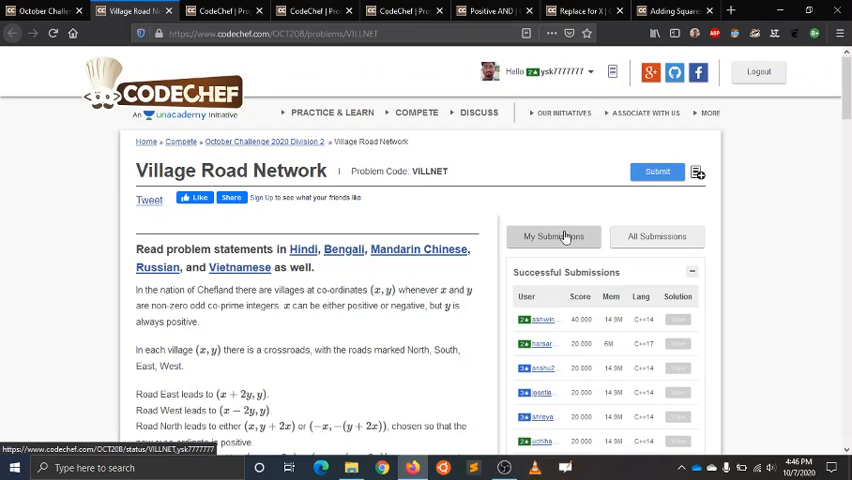
pyautogui.click(554, 236)
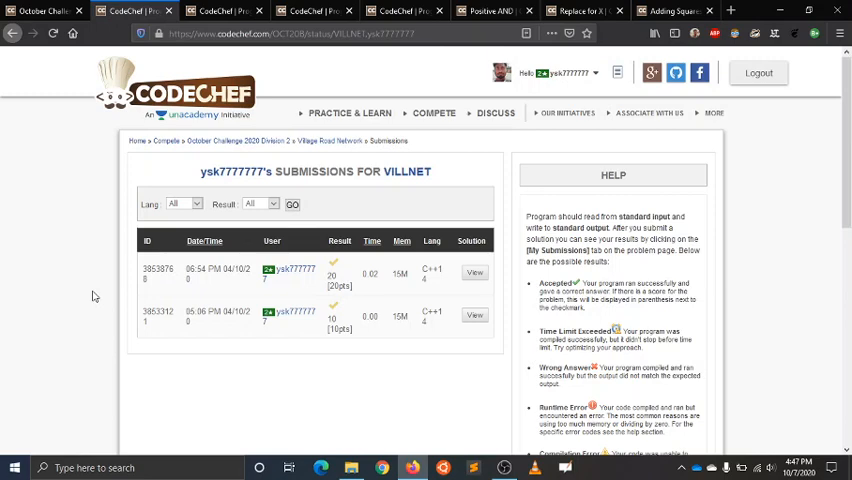
pyautogui.moveTo(358, 280)
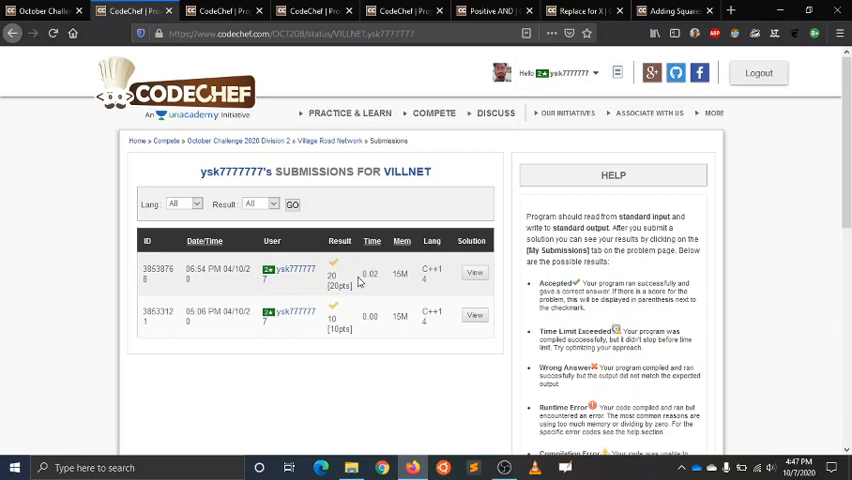
pyautogui.moveTo(92, 318)
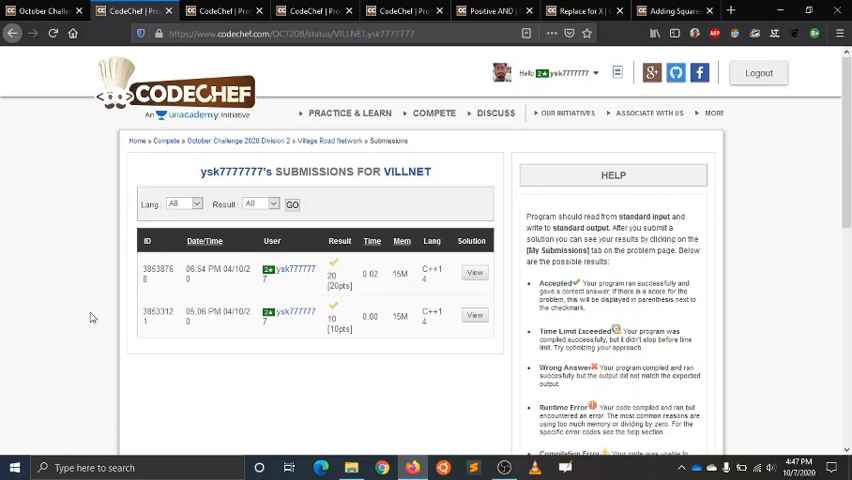
pyautogui.moveTo(384, 272)
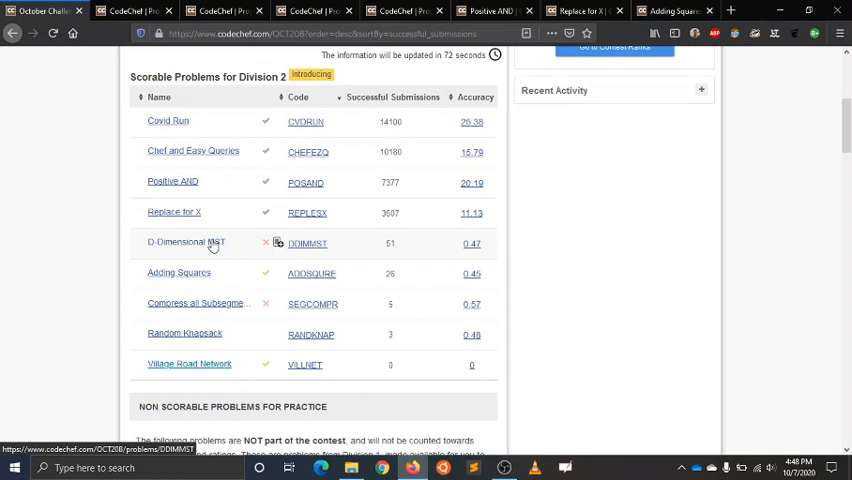
pyautogui.moveTo(600, 328)
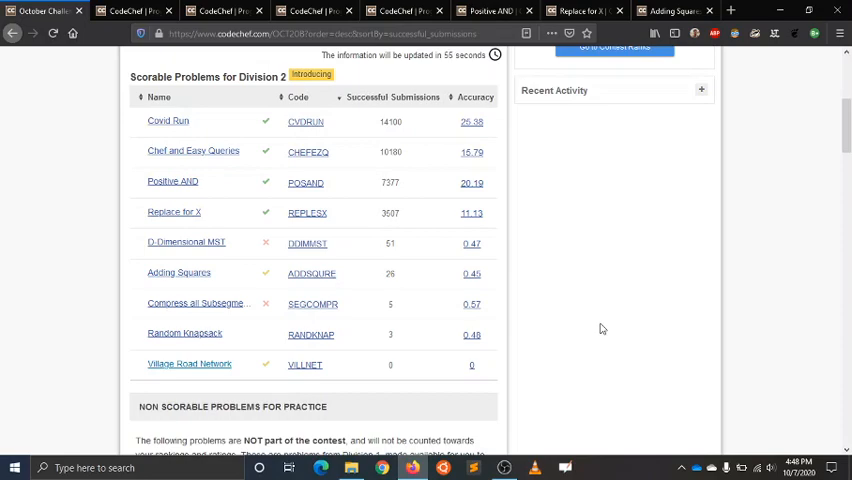
pyautogui.scroll(3)
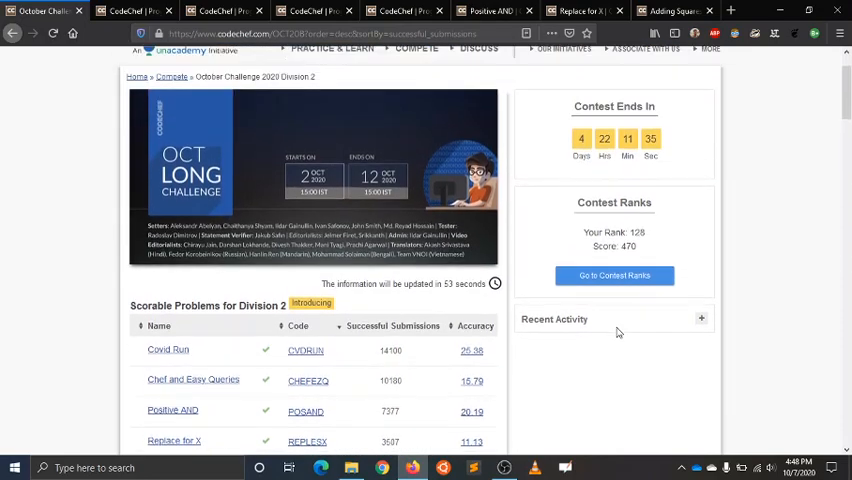
pyautogui.scroll(-3)
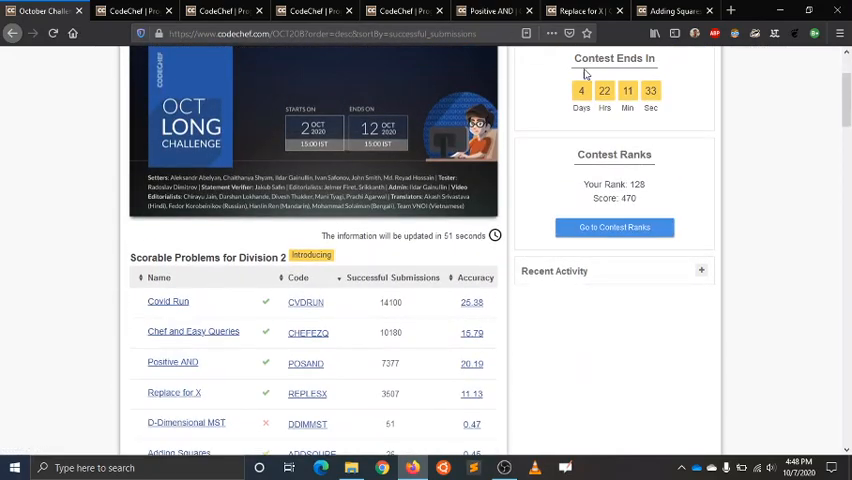
pyautogui.scroll(-3)
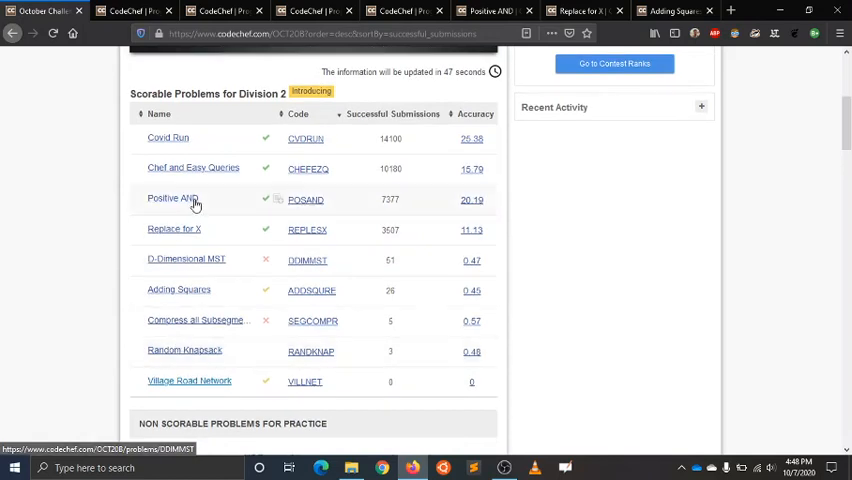
pyautogui.moveTo(200, 352)
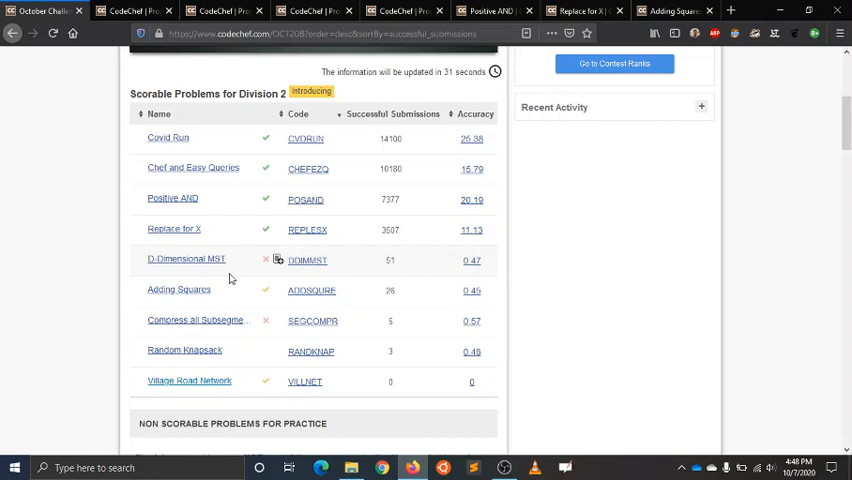
pyautogui.moveTo(184, 350)
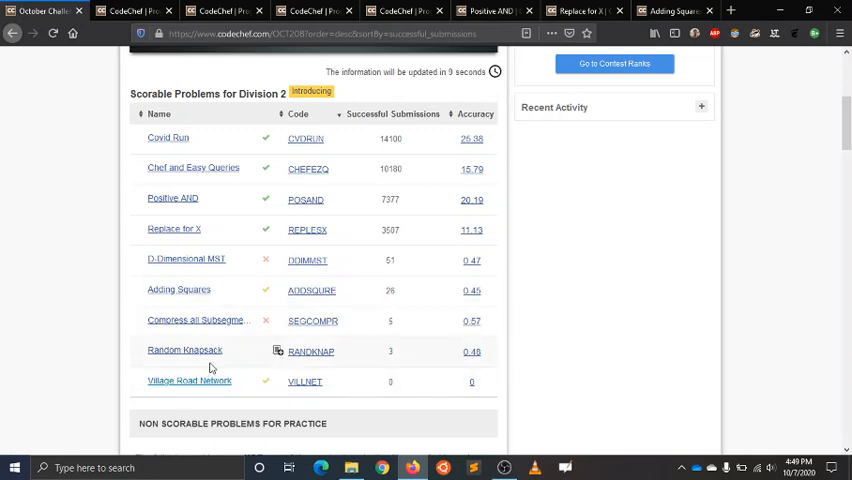
pyautogui.moveTo(682, 386)
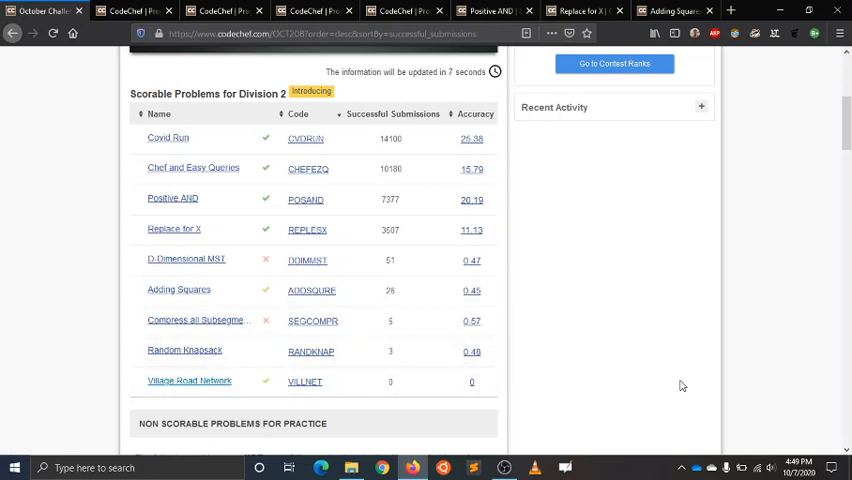
pyautogui.scroll(-3)
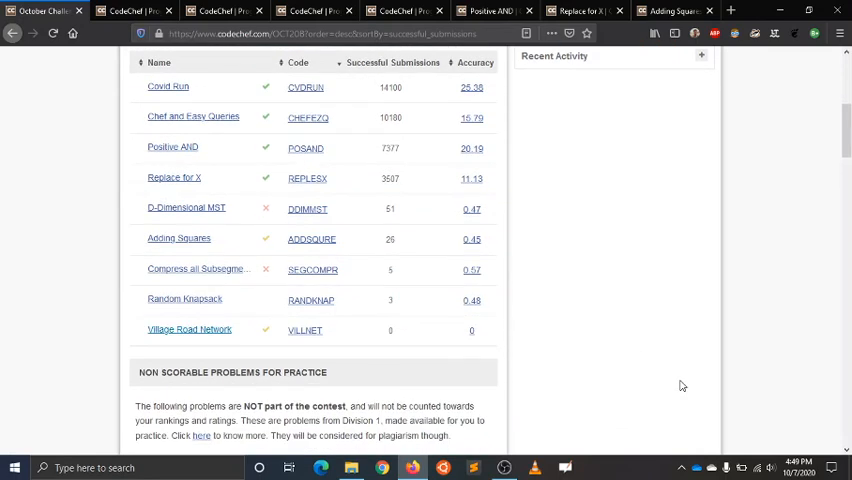